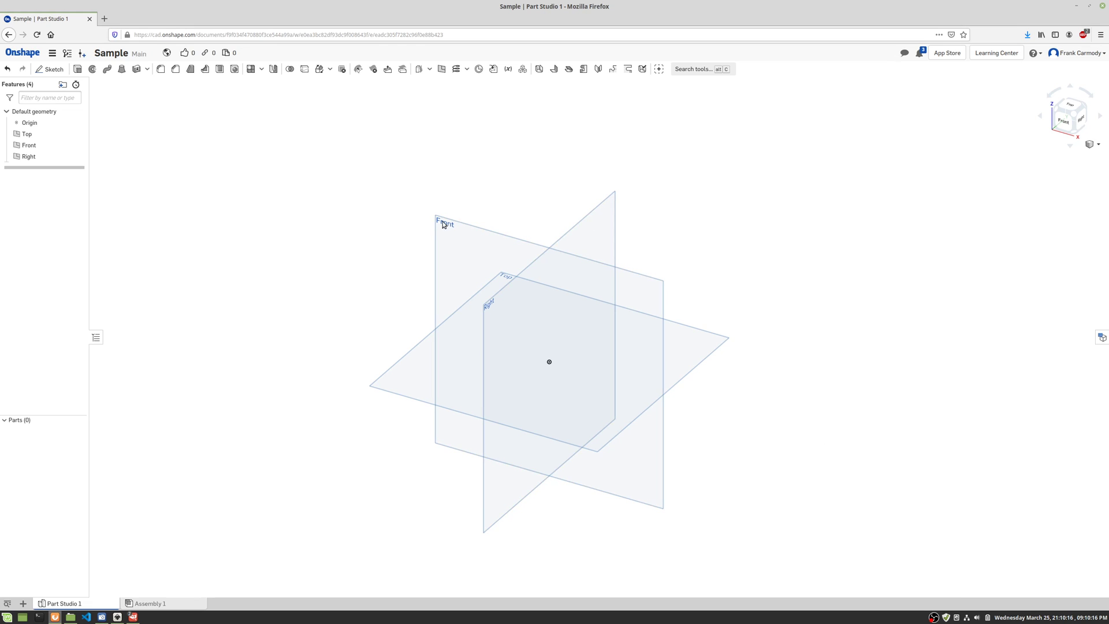
mouse_move(140, 102)
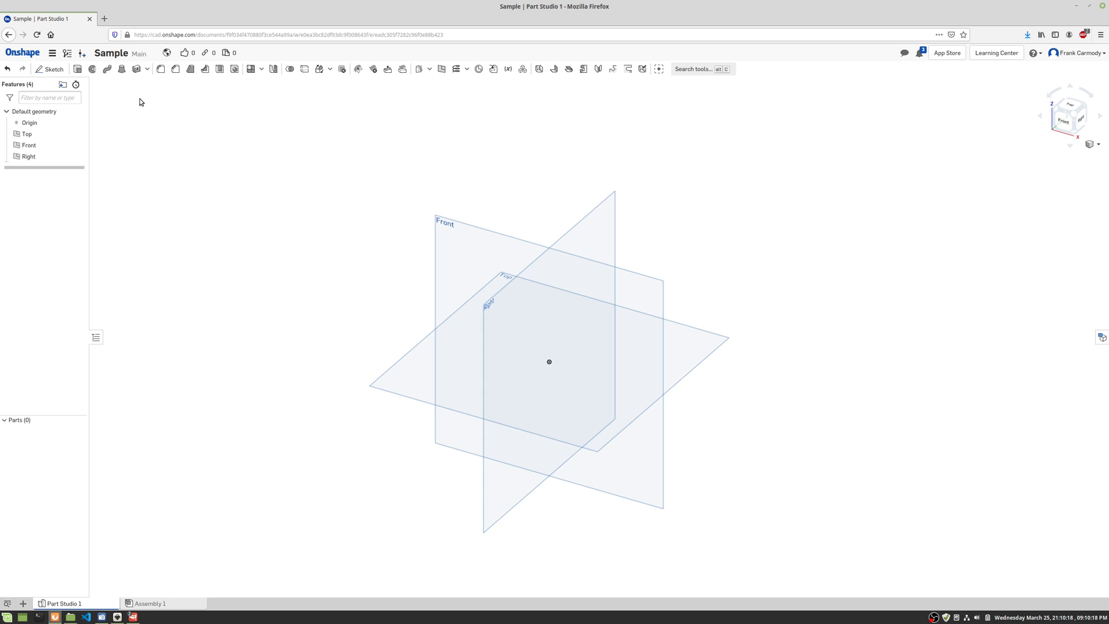
- Select the Top plane and start Sketch 1 in the Part Studio
left_click(26, 134)
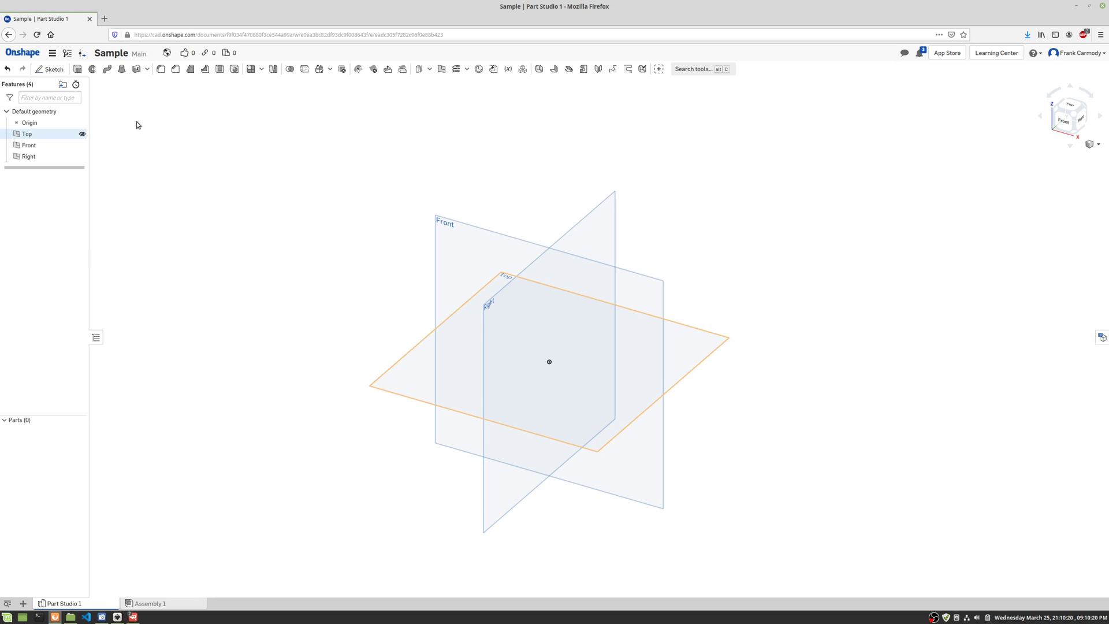
left_click(42, 70)
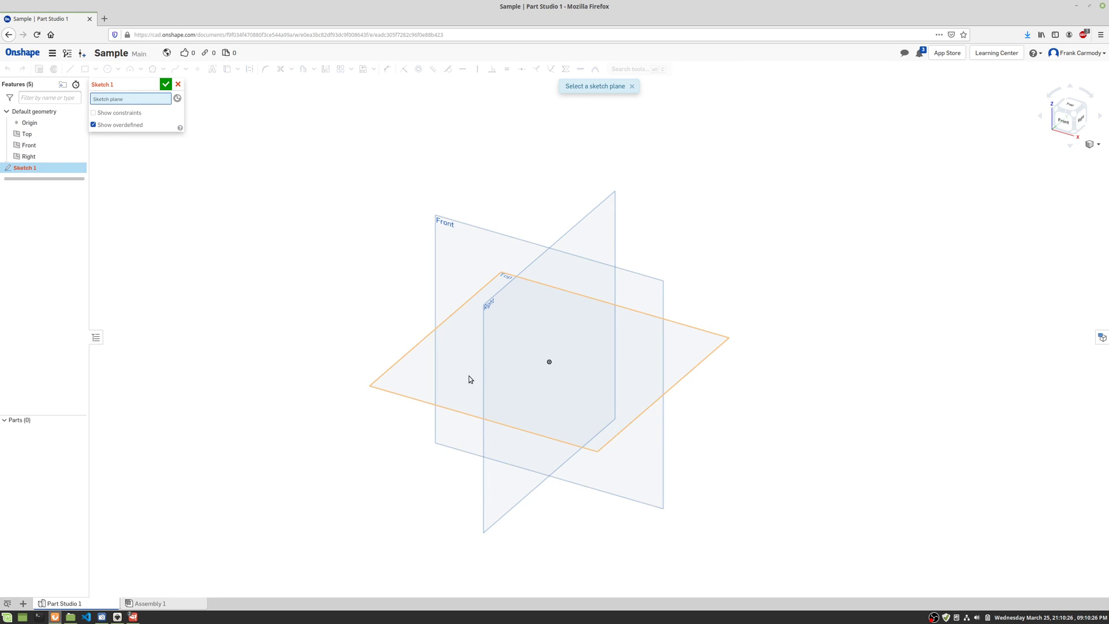
mouse_move(644, 327)
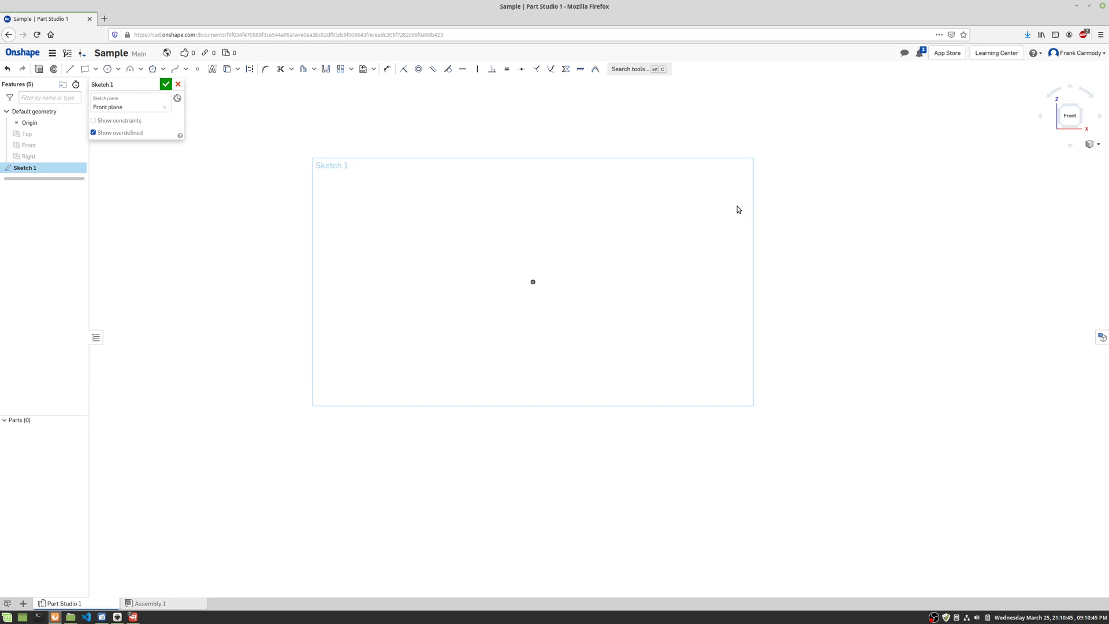
mouse_move(737, 196)
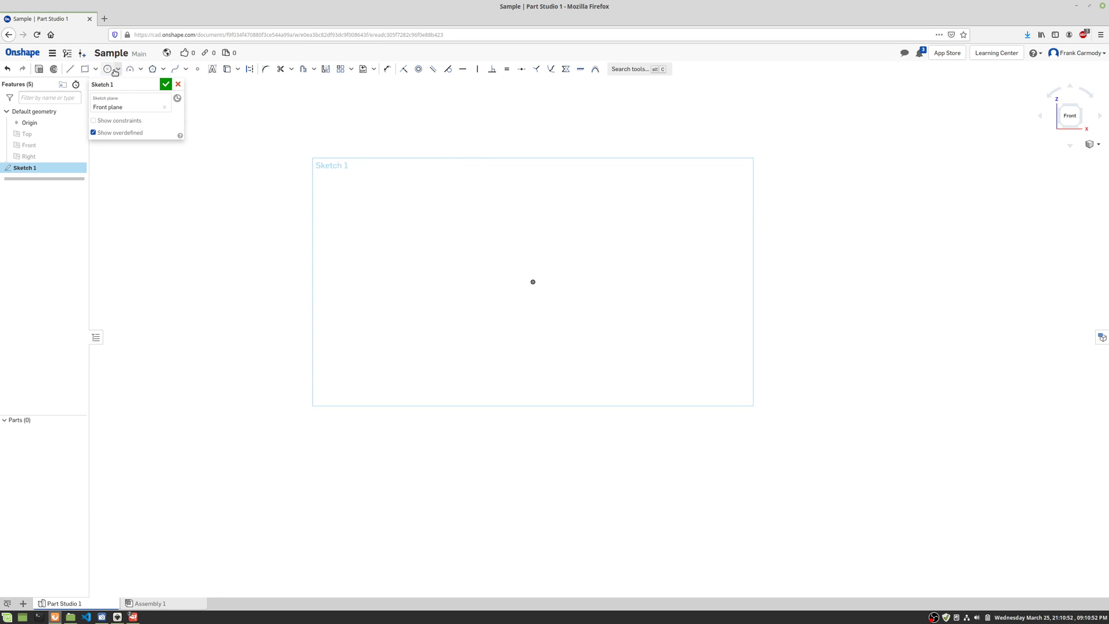
- Draw a circle centred on the origin, dimensioned to 6 mm diameter
left_click(106, 69)
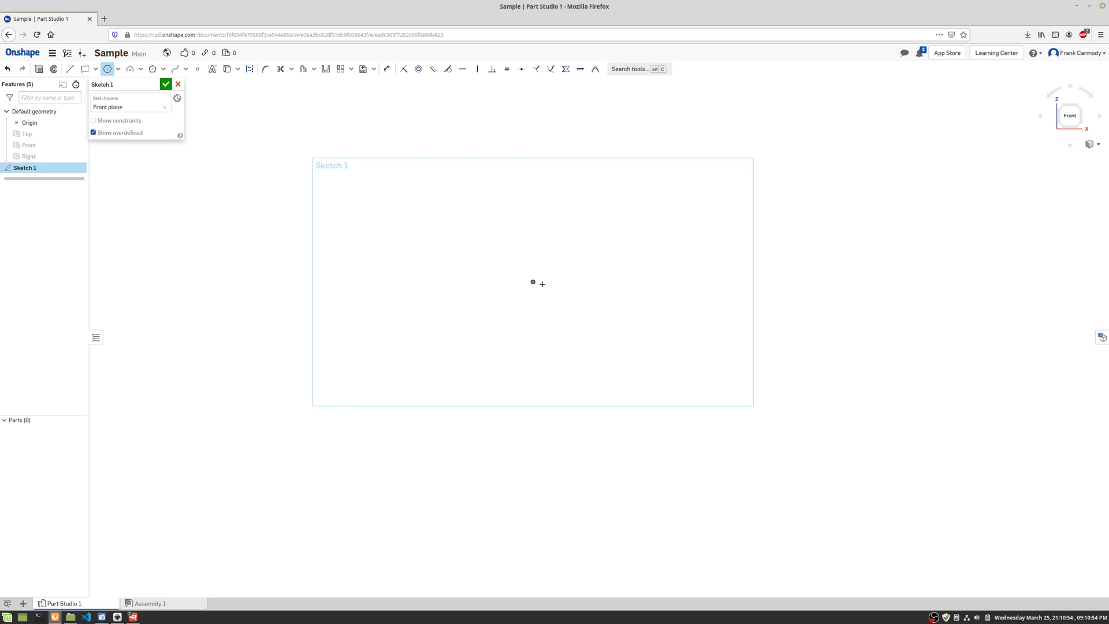
left_click_drag(533, 281, 649, 248)
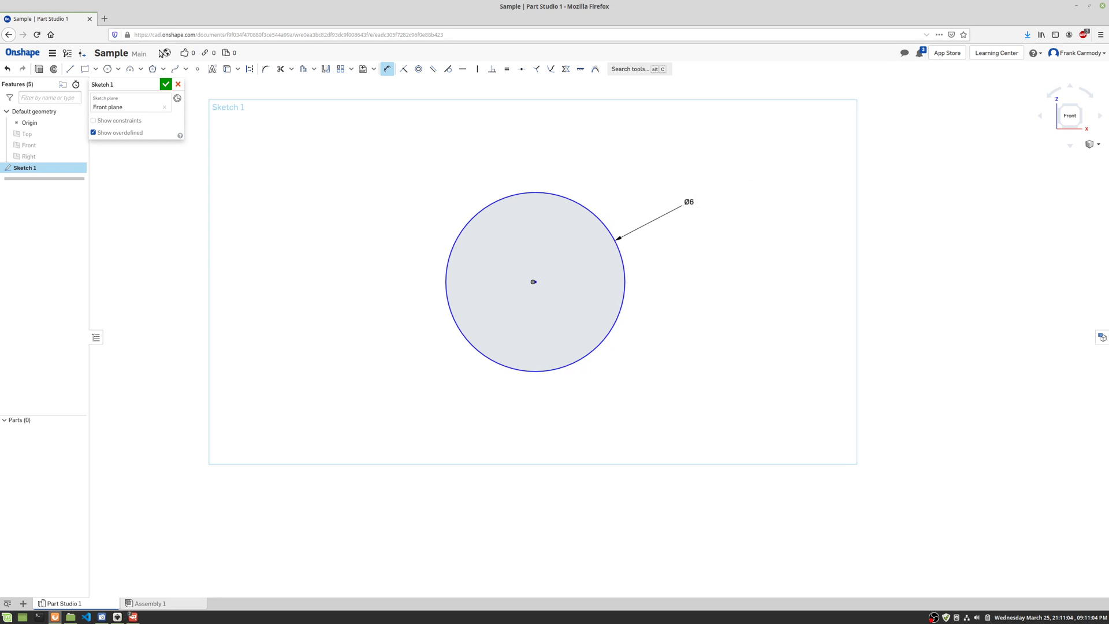
mouse_move(64, 69)
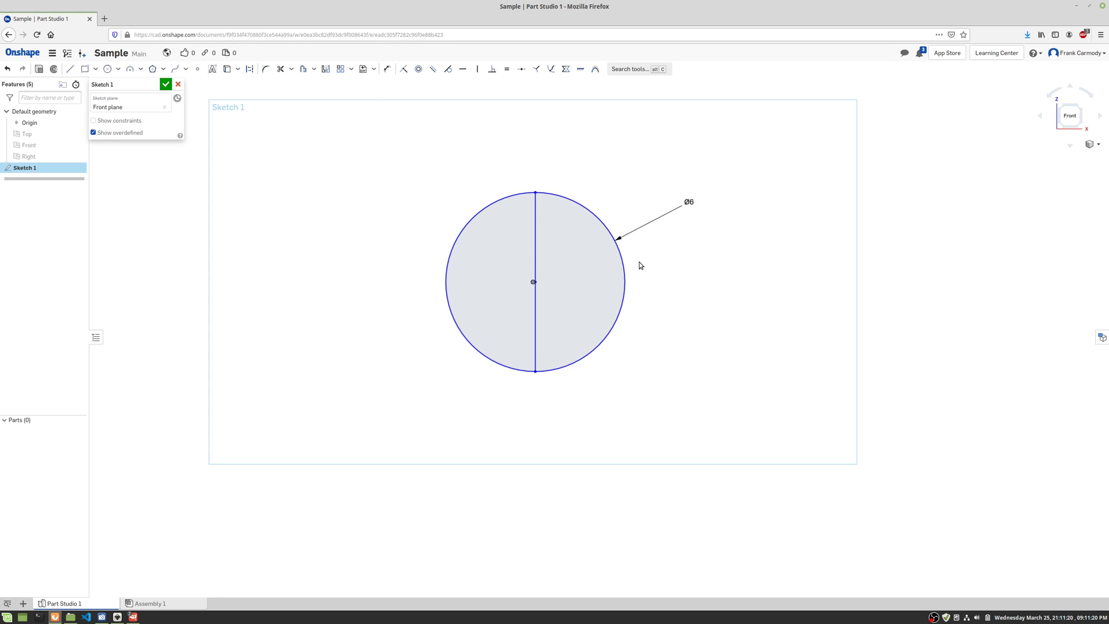
mouse_move(529, 119)
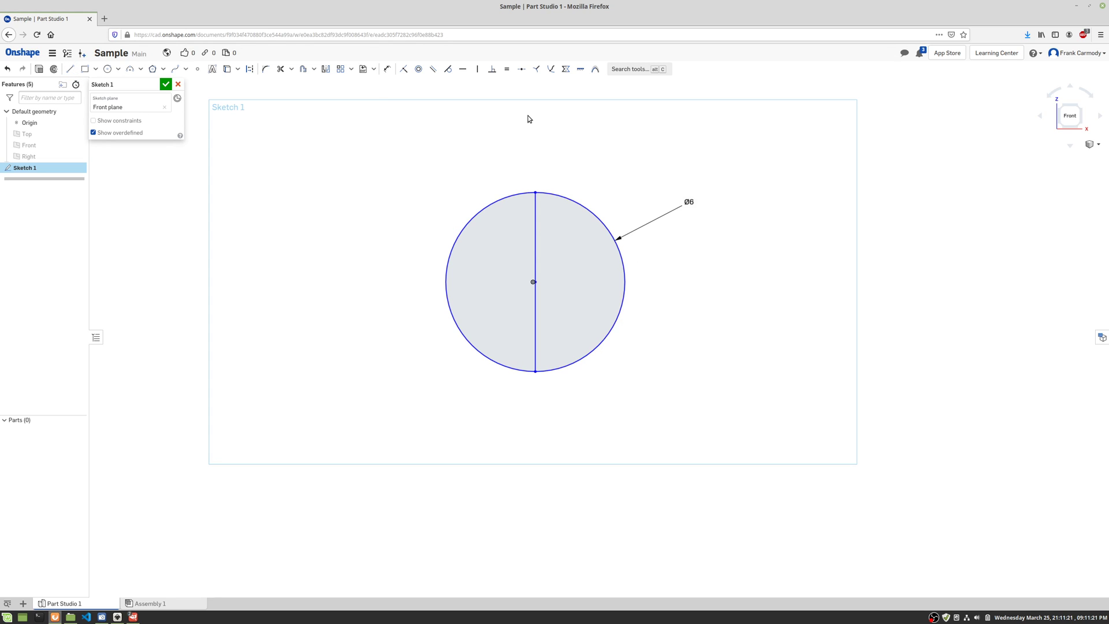
mouse_move(439, 82)
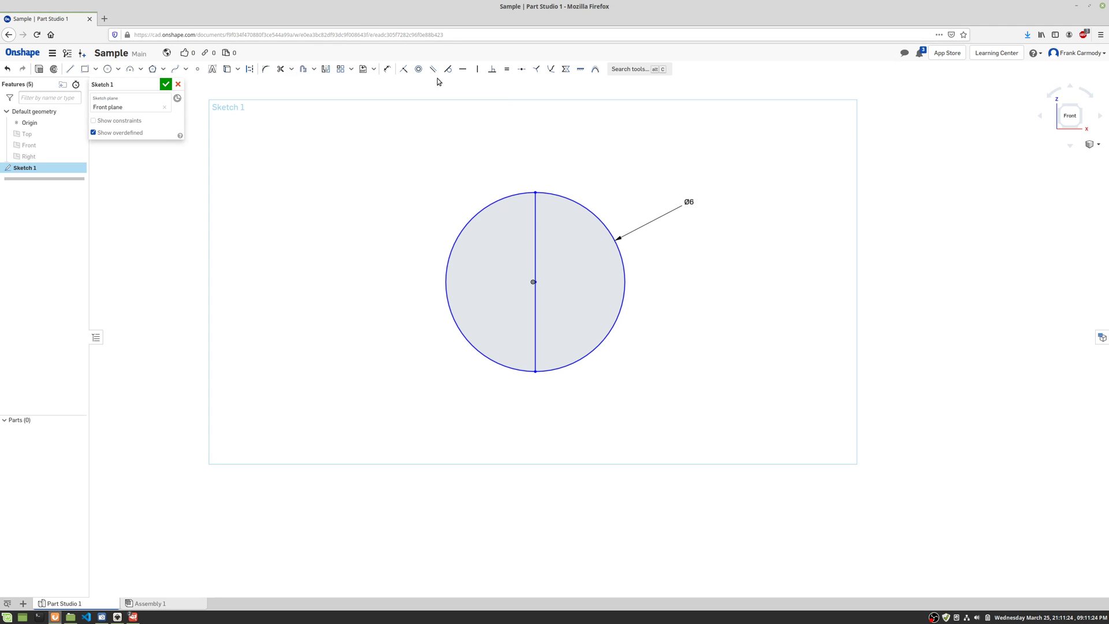
mouse_move(430, 95)
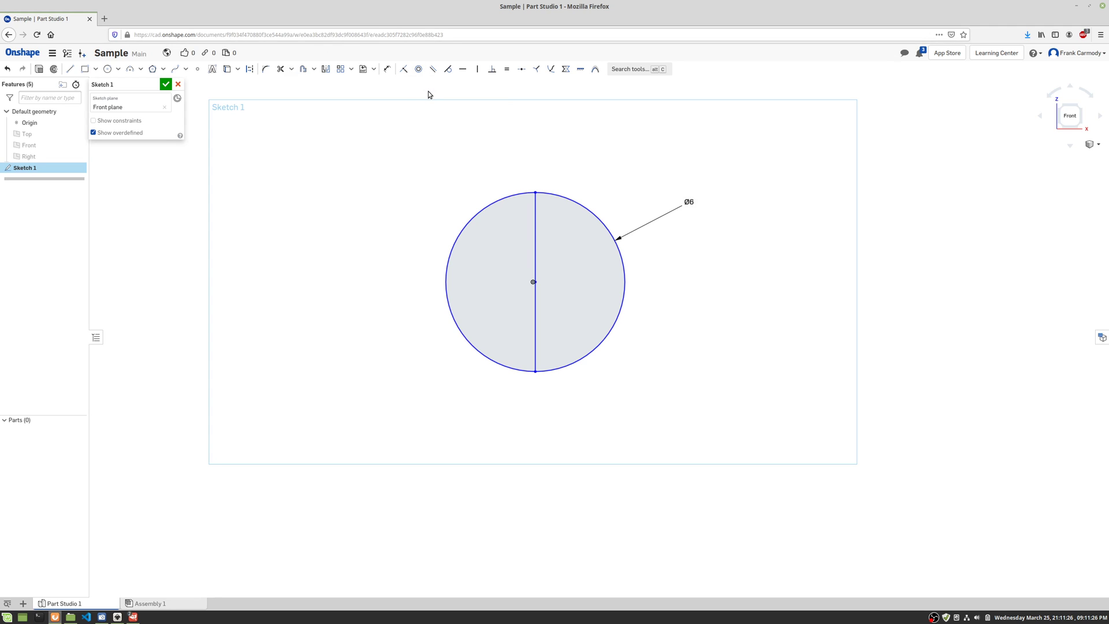
mouse_move(405, 69)
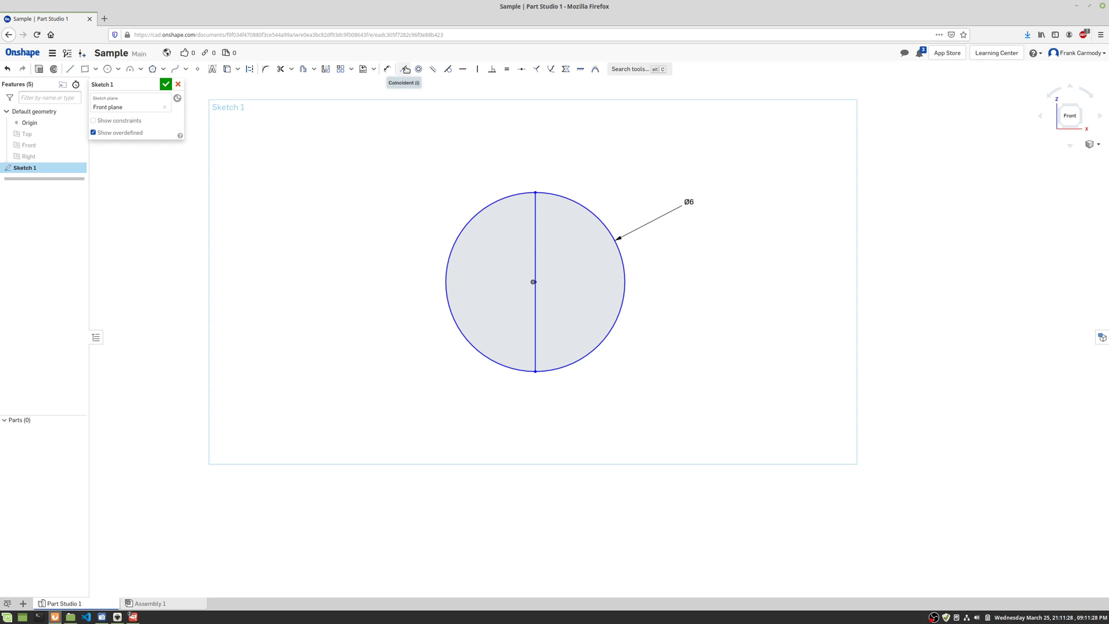
mouse_move(383, 71)
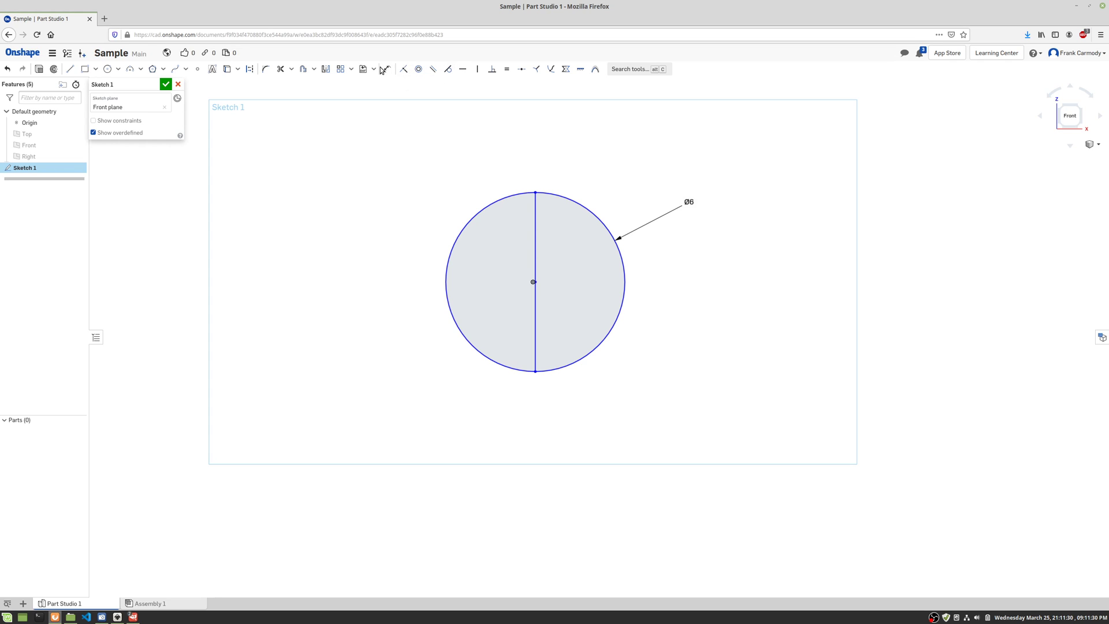
mouse_move(403, 69)
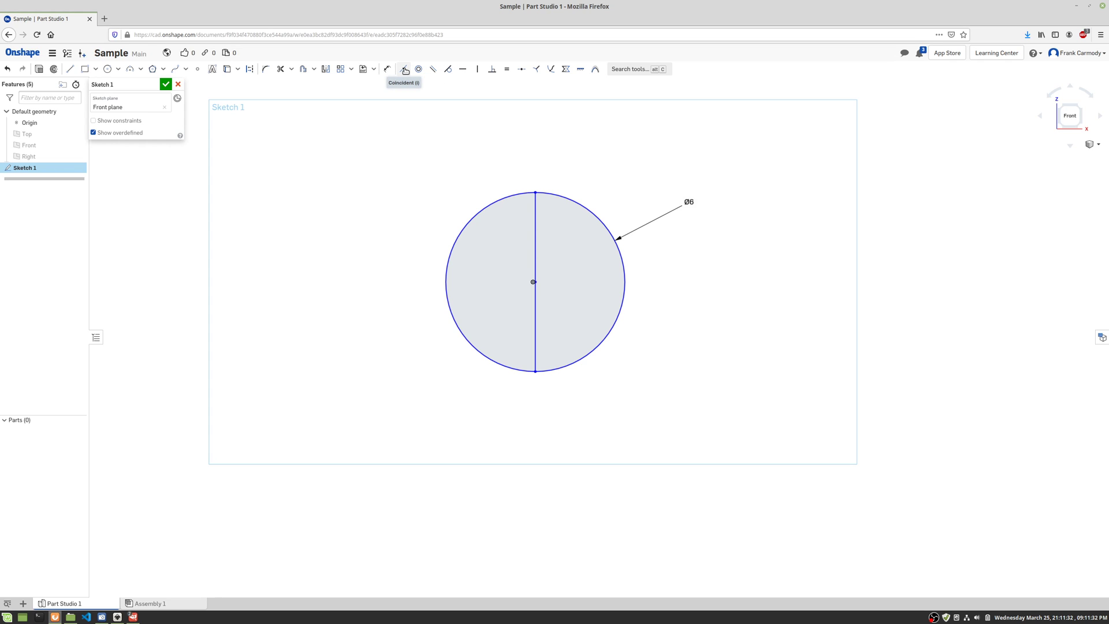
mouse_move(749, 298)
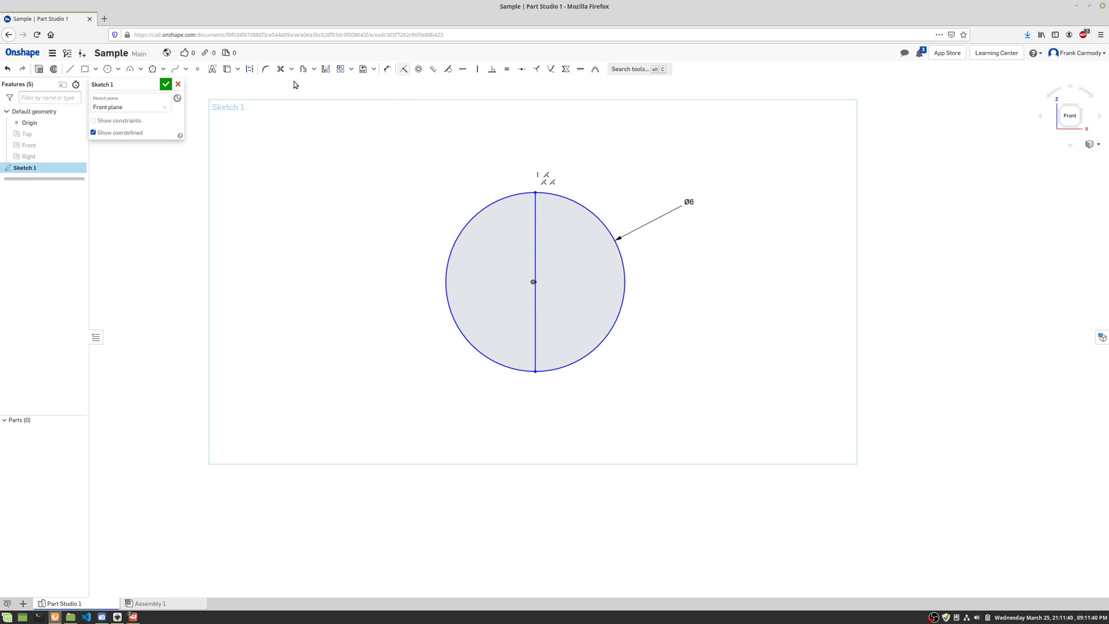
- Trim away the circle's left arc, leaving a right-hand semicircle
left_click(281, 69)
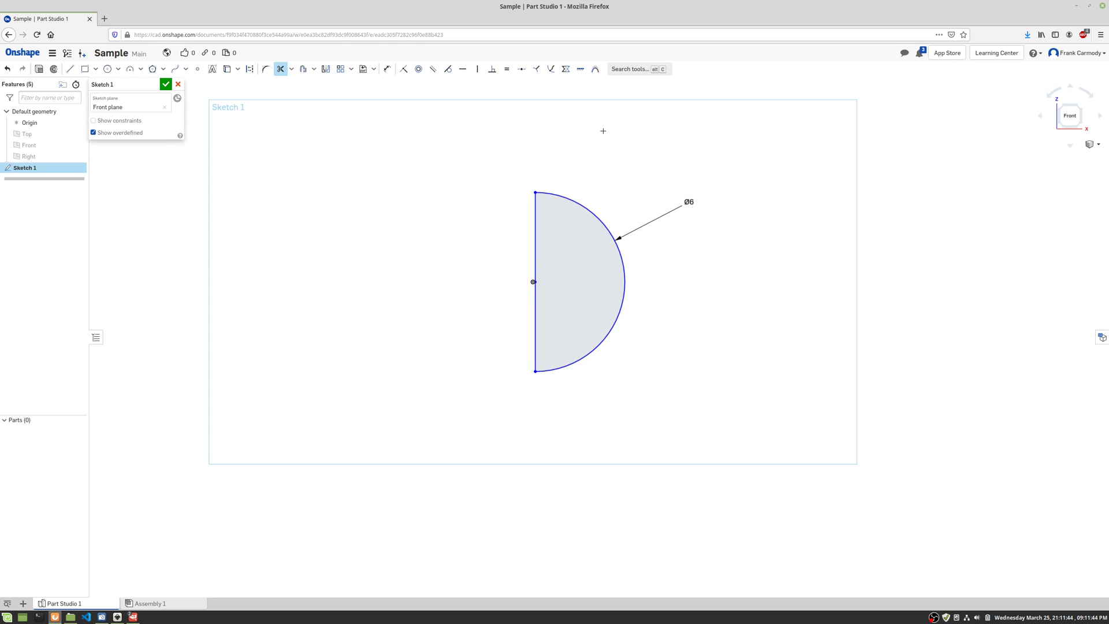
mouse_move(547, 105)
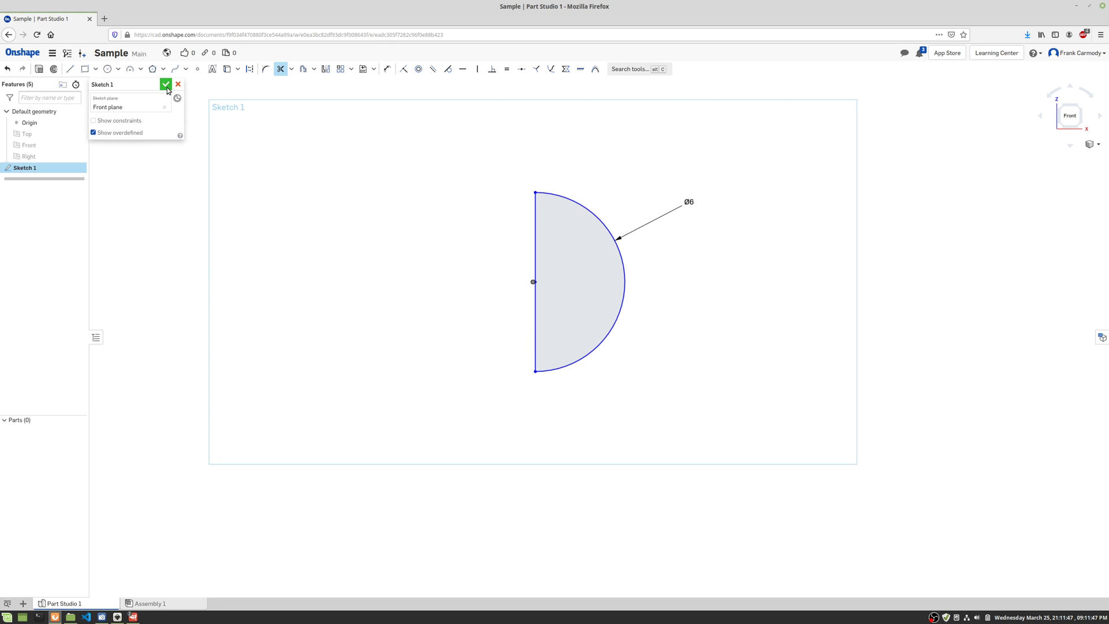
- Close Sketch 1 and show the Front plane again
left_click(167, 84)
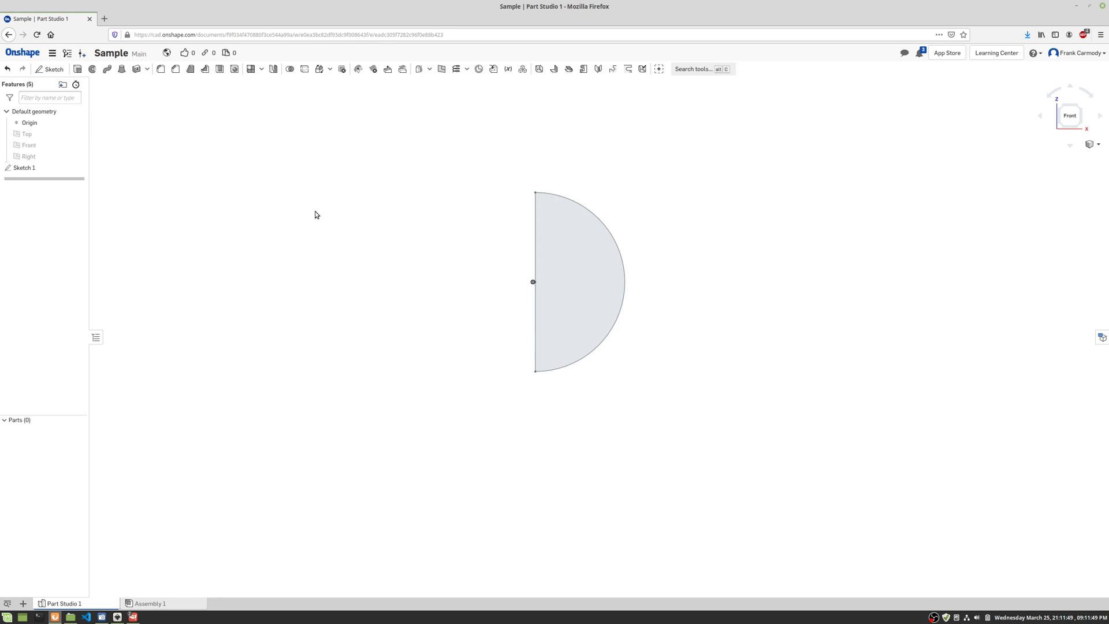
mouse_move(91, 138)
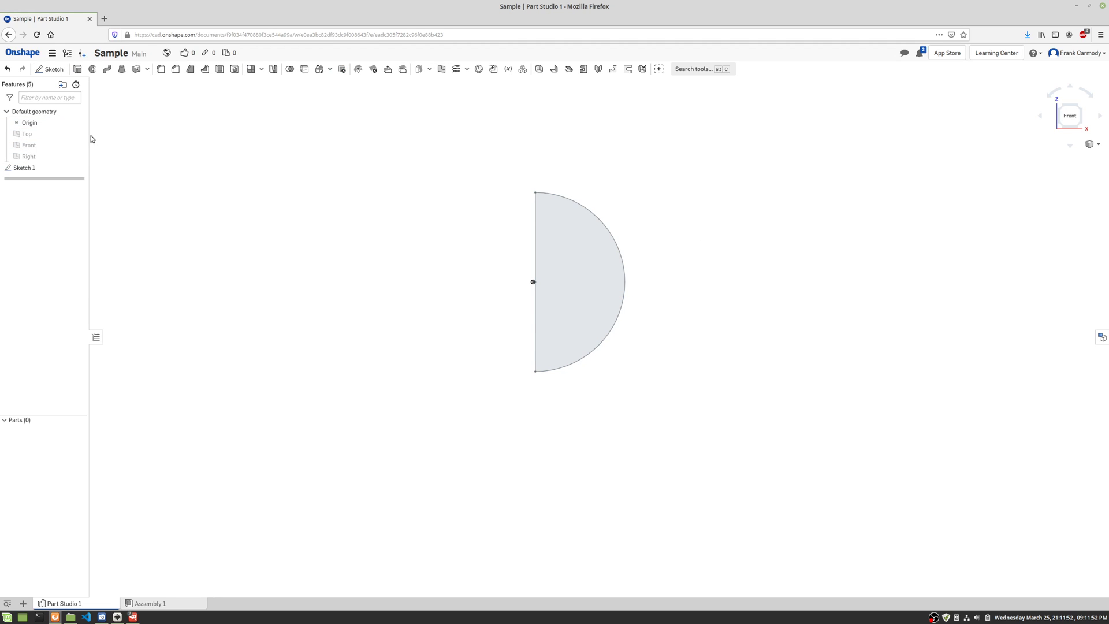
mouse_move(28, 145)
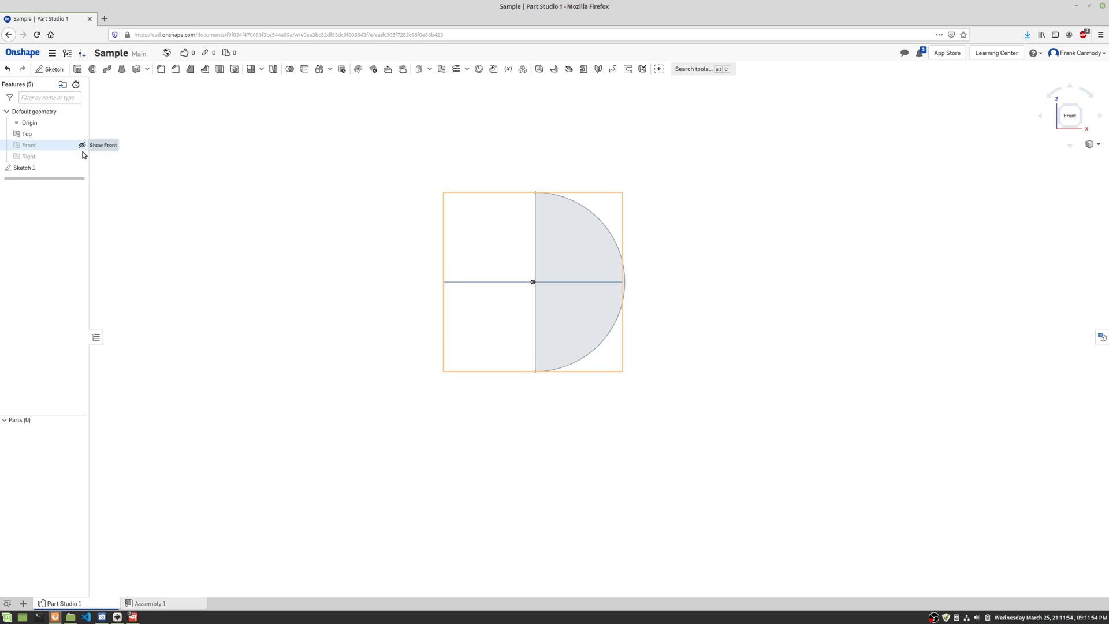
left_click(82, 145)
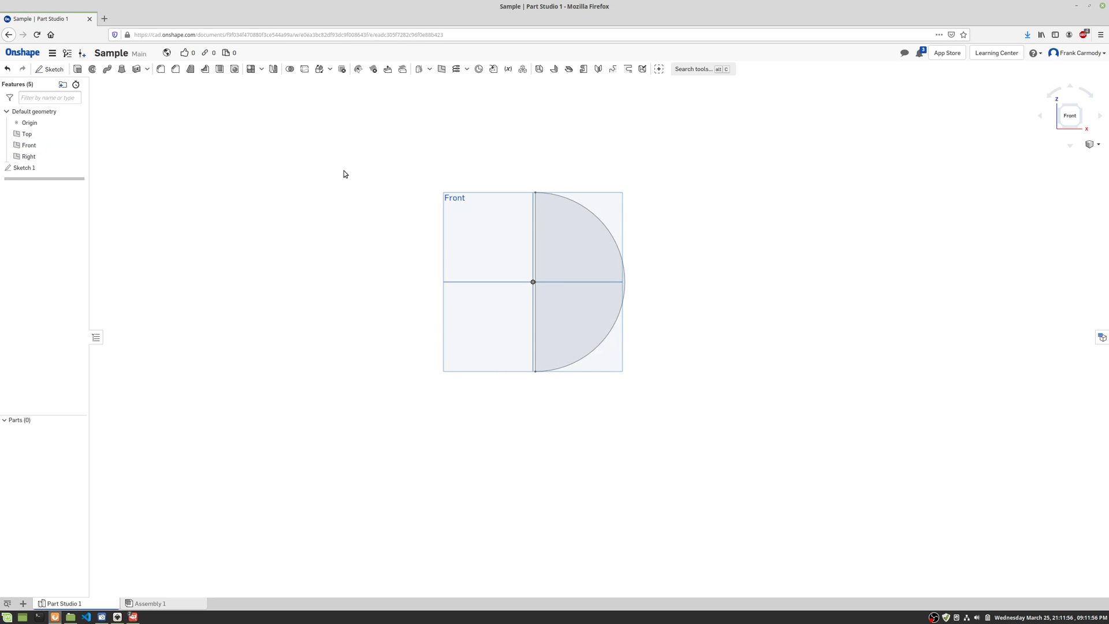
mouse_move(814, 227)
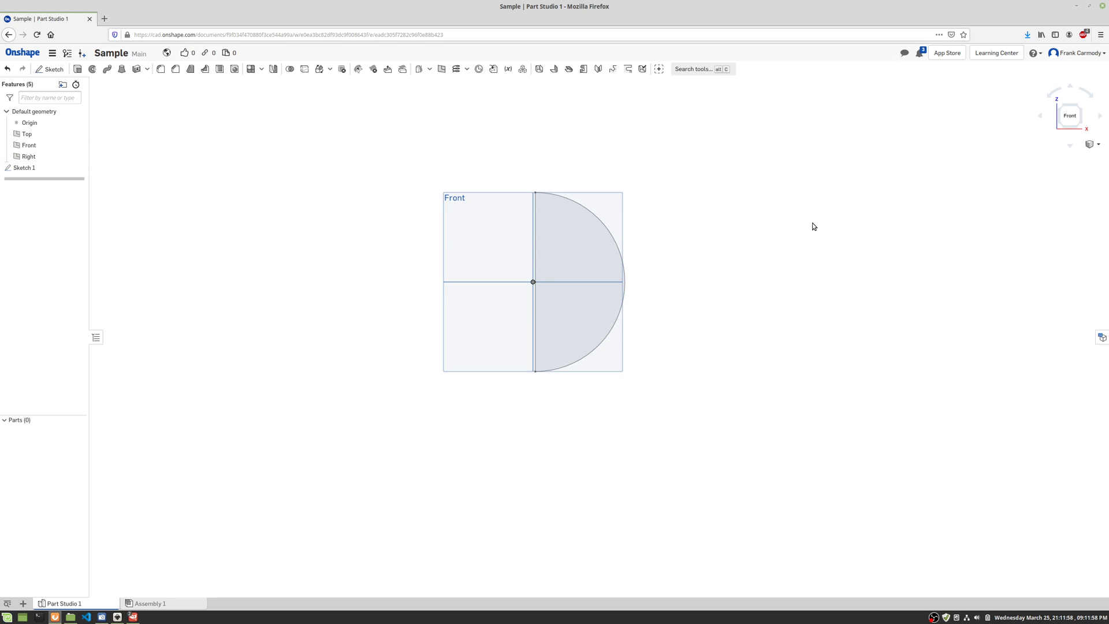
mouse_move(698, 226)
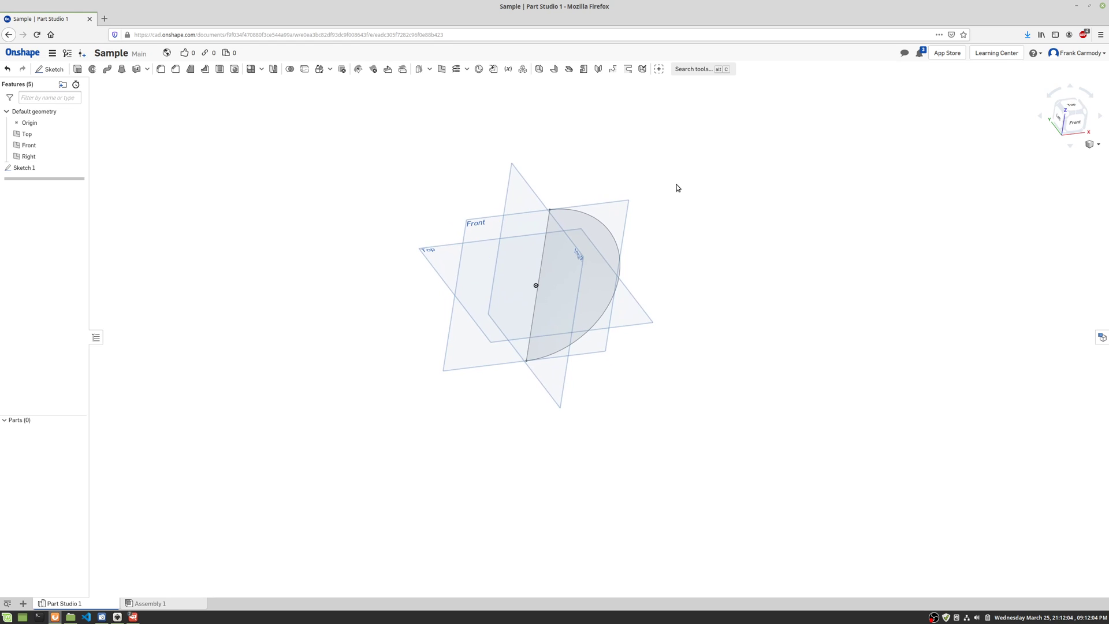
mouse_move(186, 80)
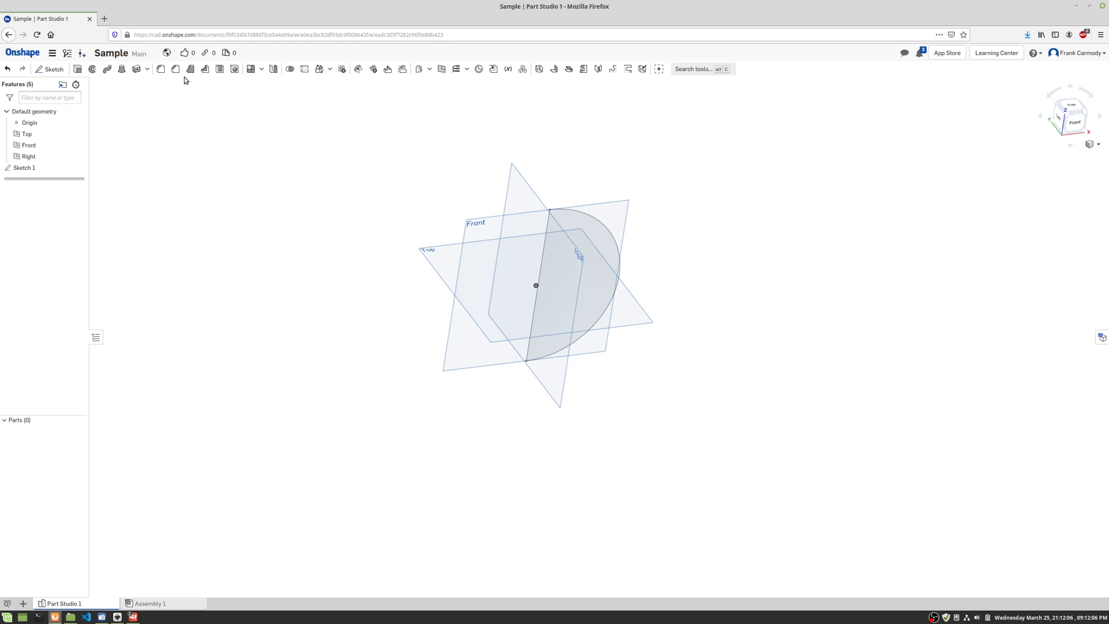
mouse_move(95, 69)
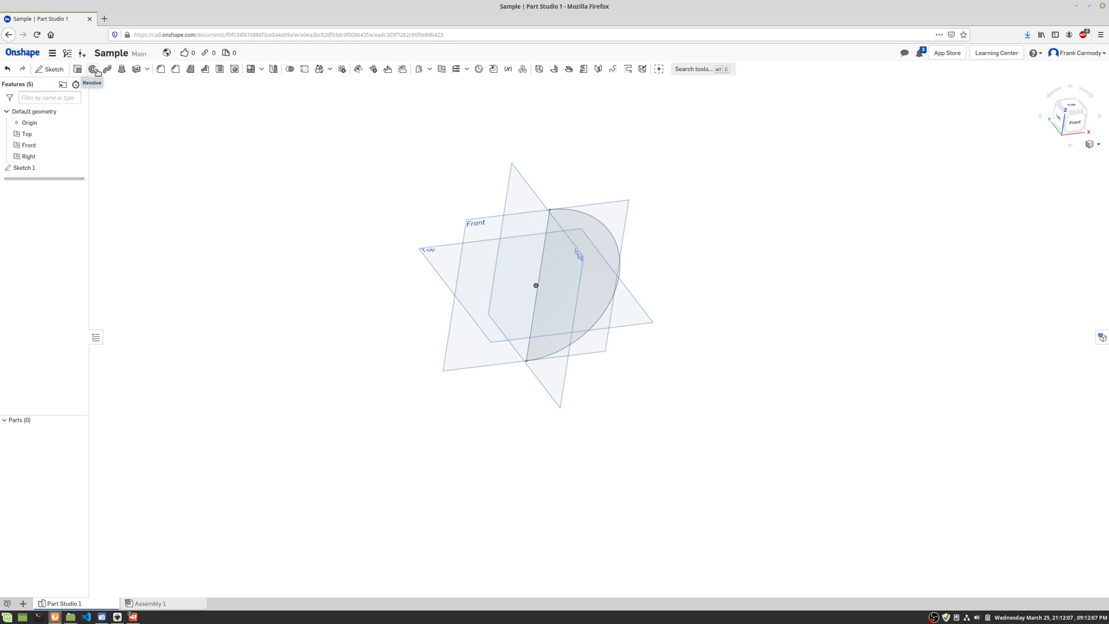
- Revolve the half-disc face a full turn about its straight edge into a sphere
left_click(92, 70)
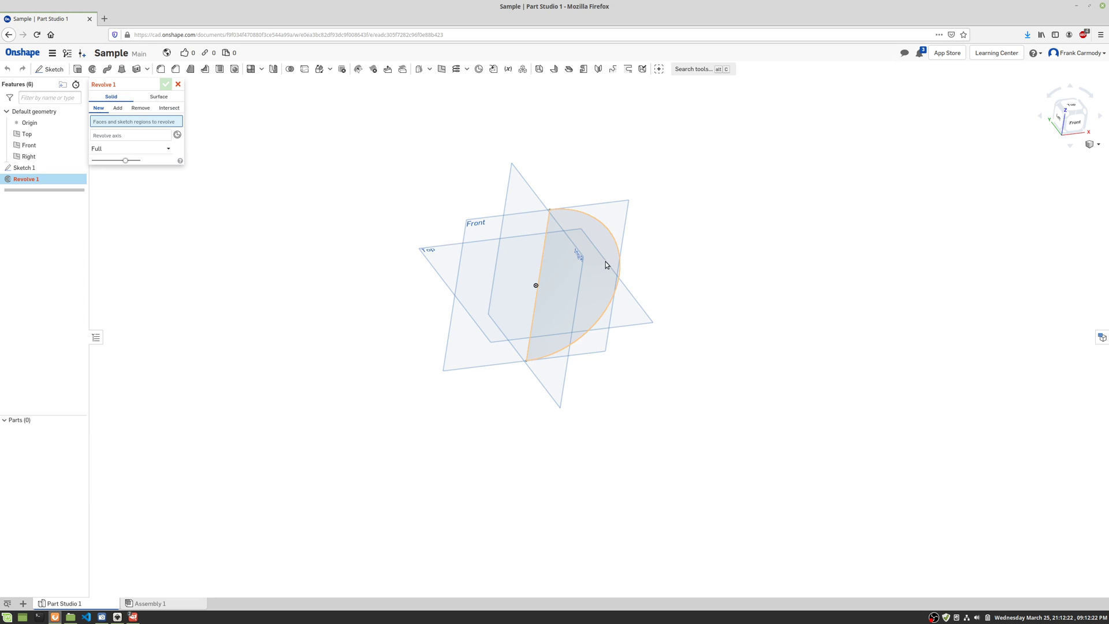
left_click(578, 255)
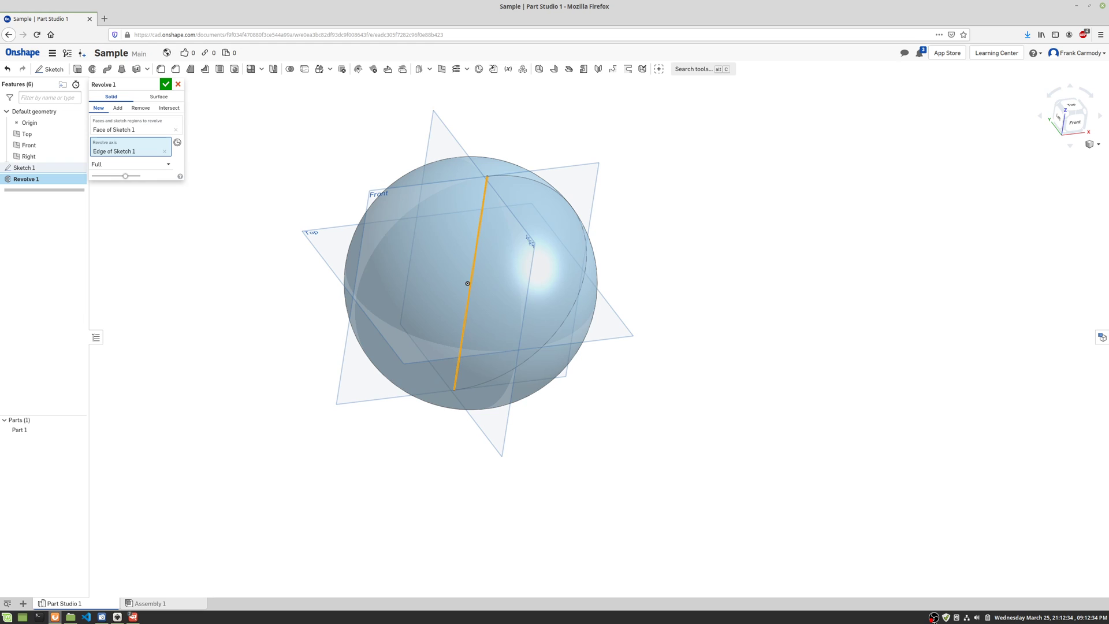
mouse_move(162, 200)
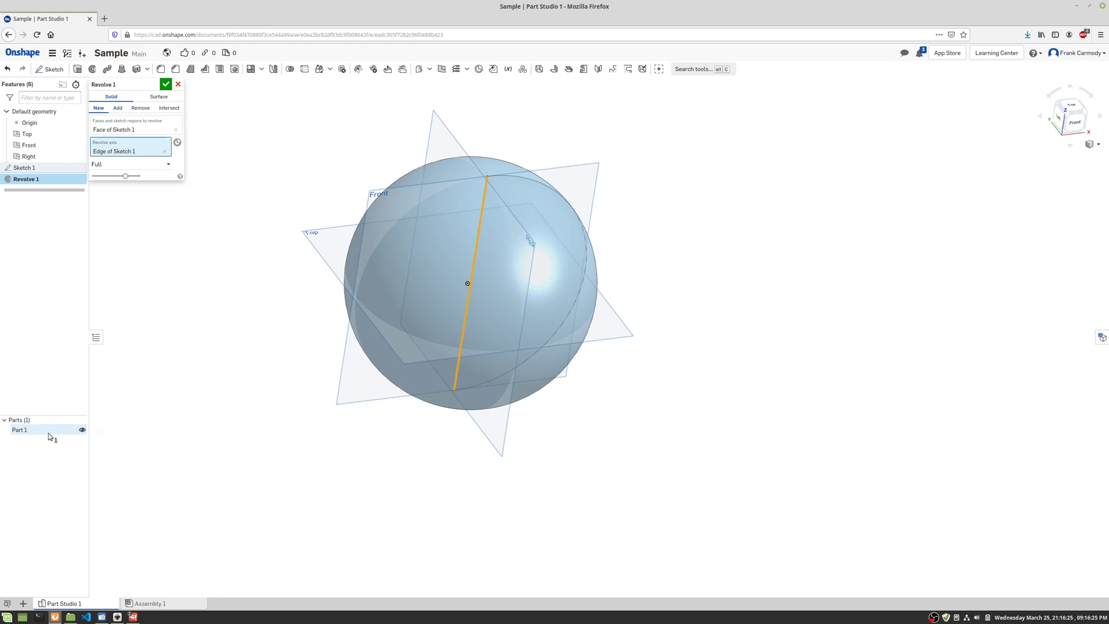
mouse_move(82, 430)
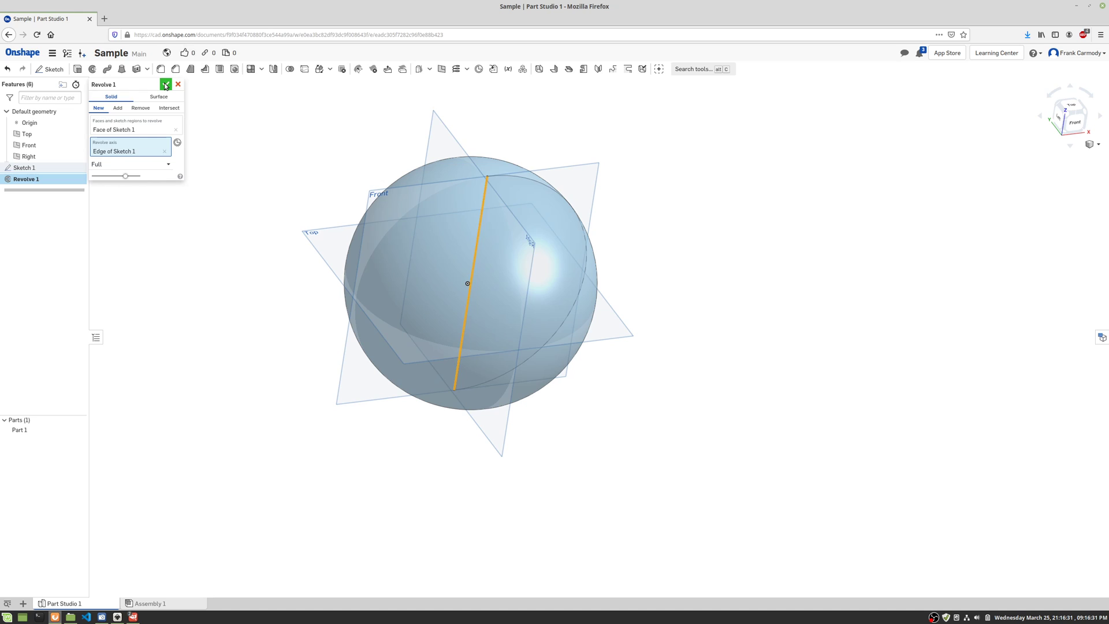
- Select sphere Part 1 in the Parts list and hide it
left_click(166, 85)
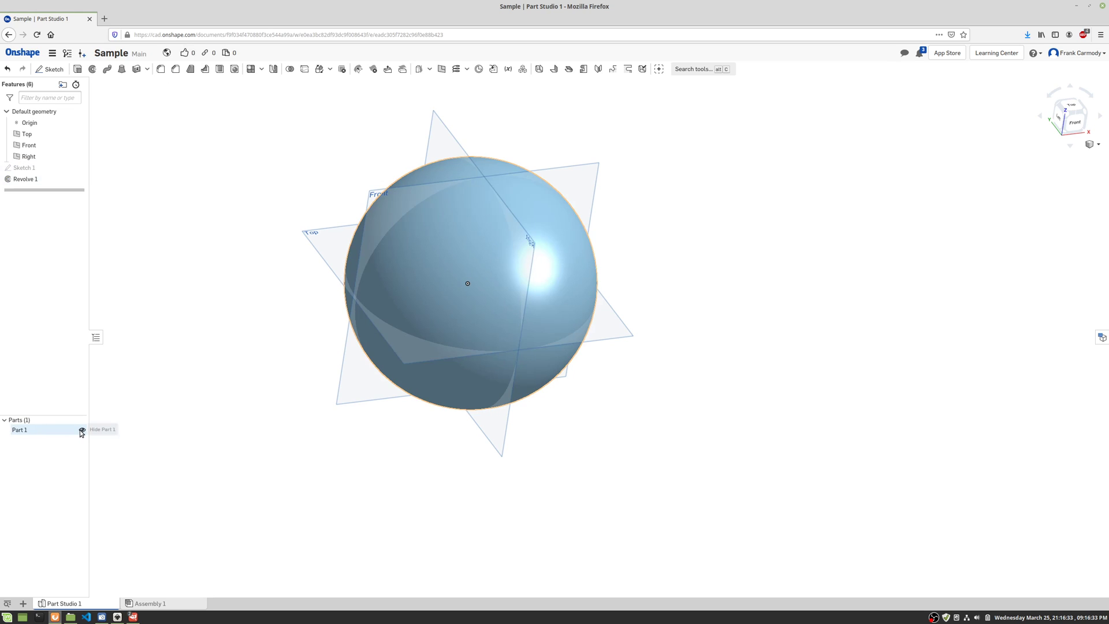
left_click(81, 429)
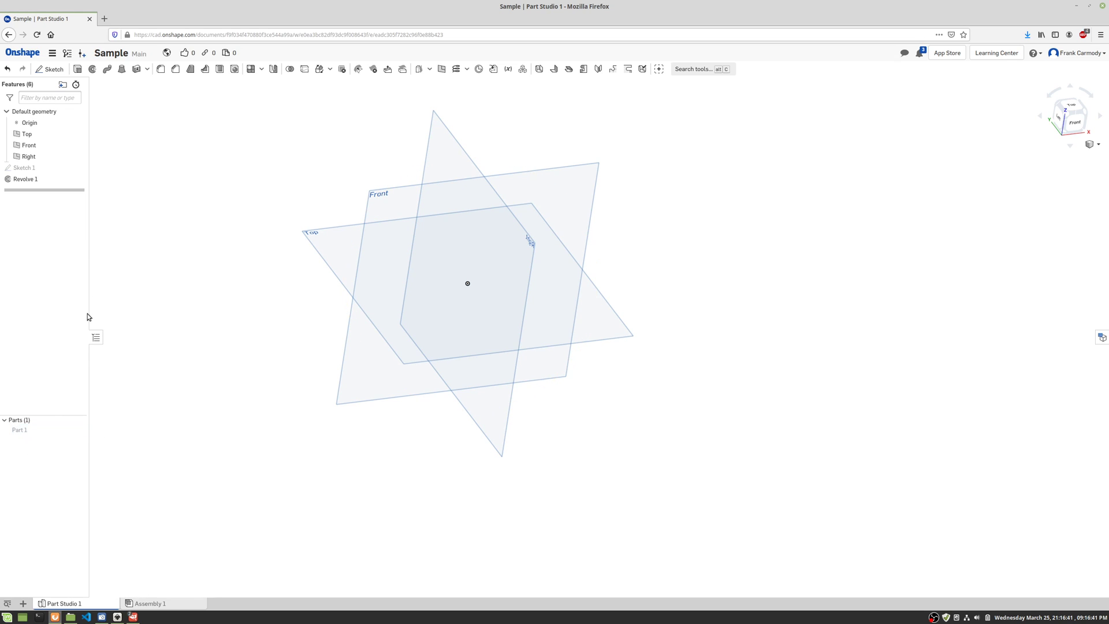
- Place Sketch 2 on the Front plane, view it face-on, and hide the default planes
left_click(42, 70)
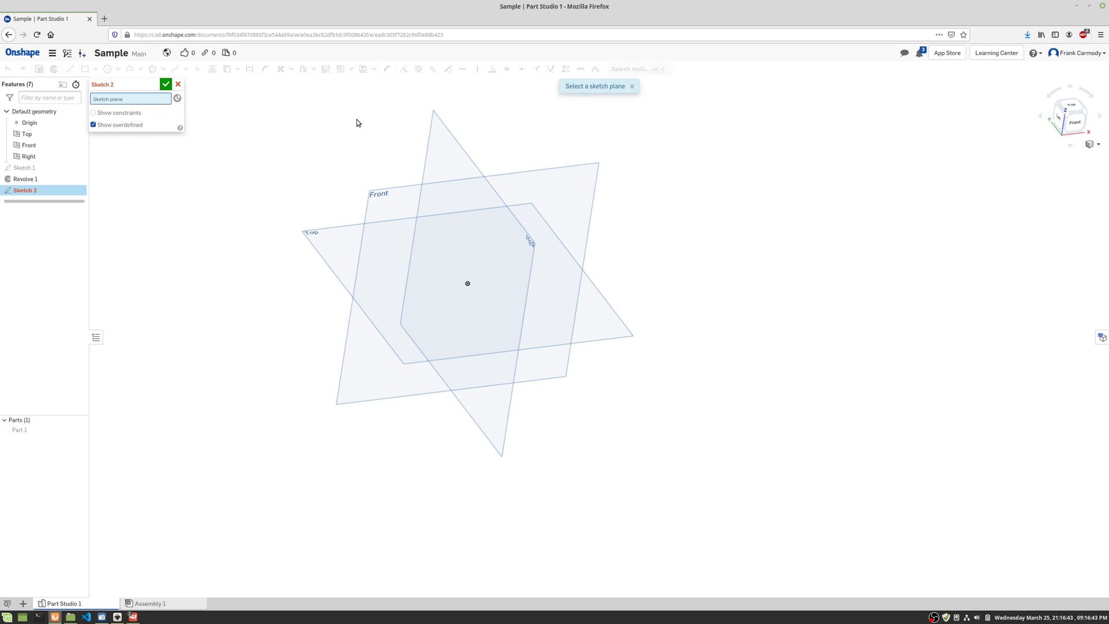
left_click(399, 212)
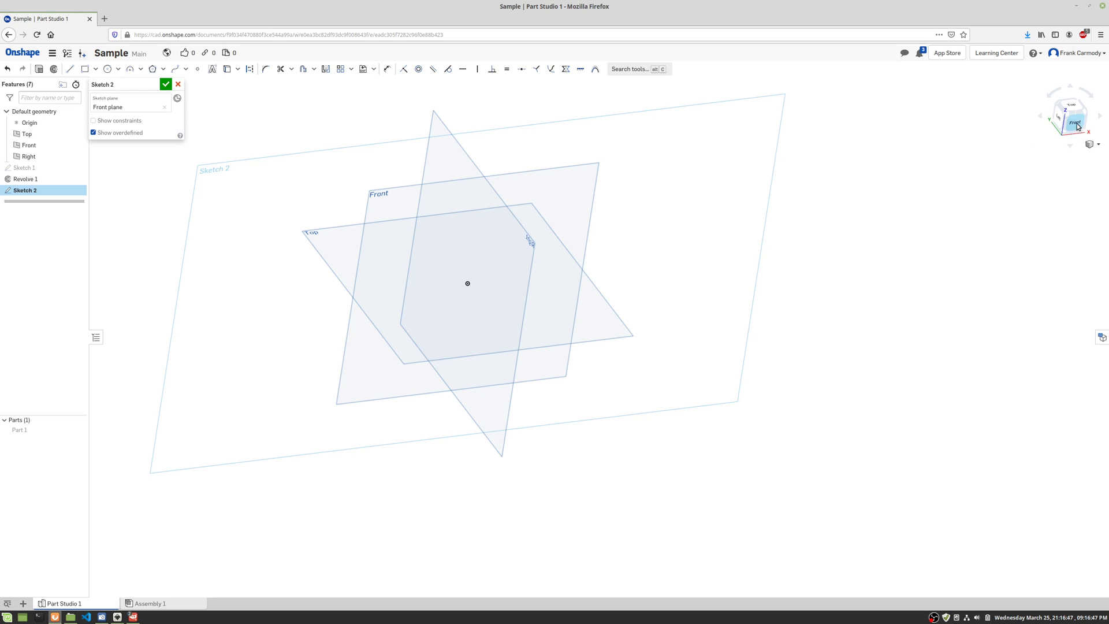
left_click(1075, 120)
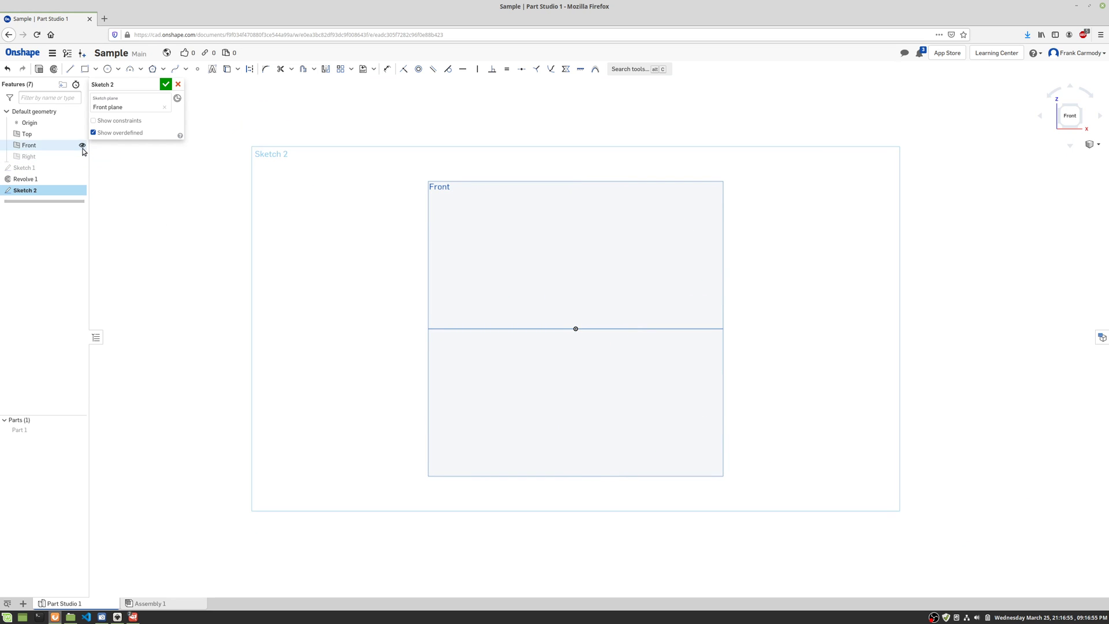
left_click(82, 145)
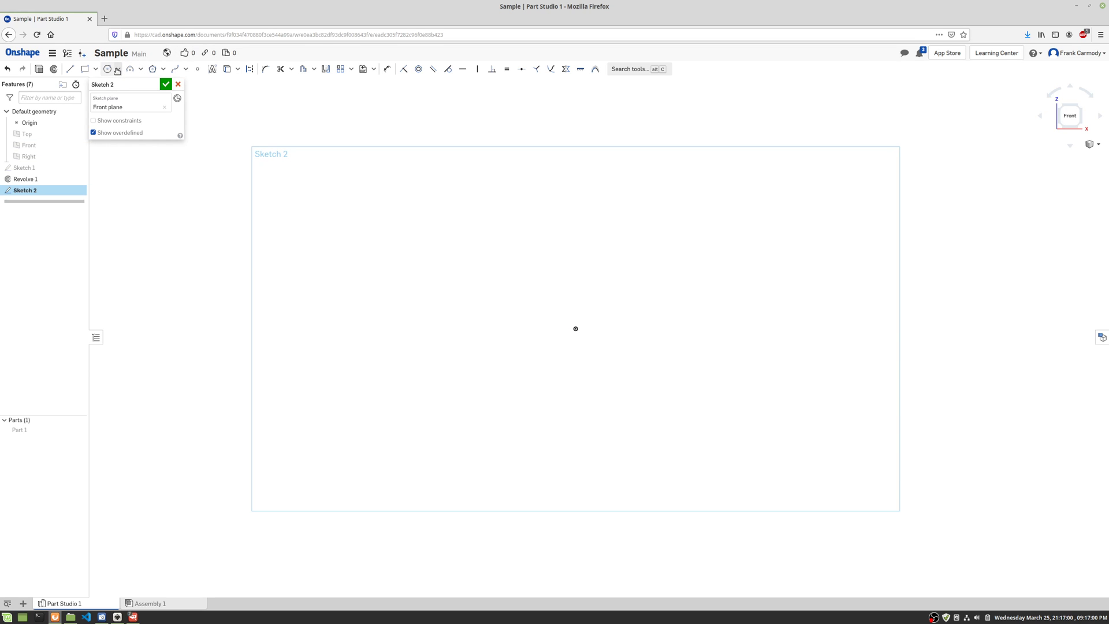
- Draw a vertical origin line, then a rectangle, overlapping circle and tall narrow bar to its right
left_click(116, 69)
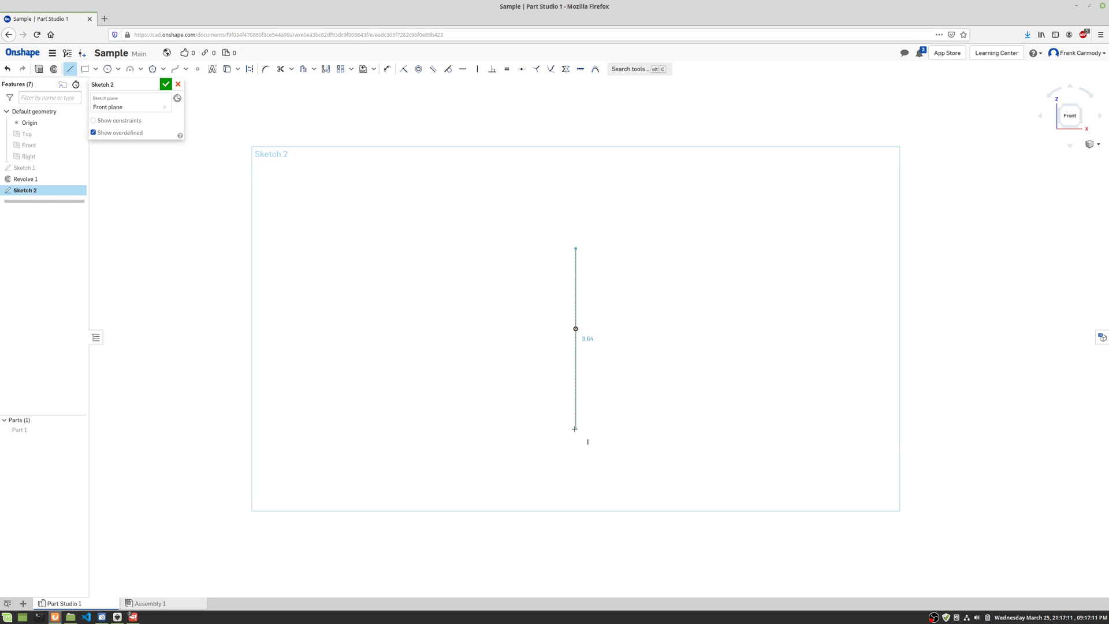
right_click(630, 426)
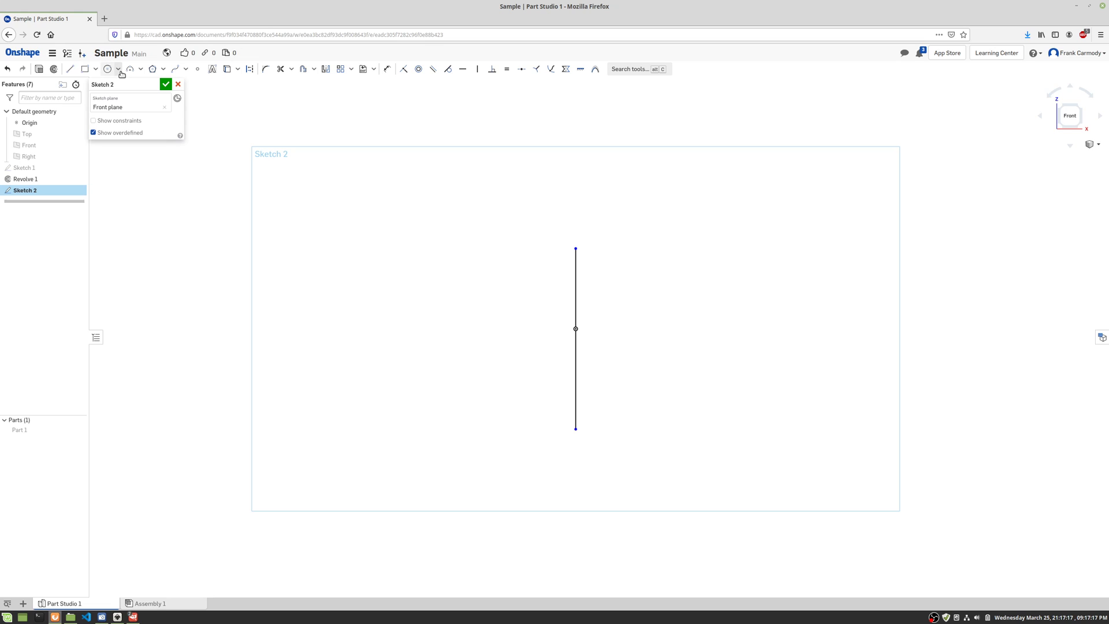
left_click(120, 69)
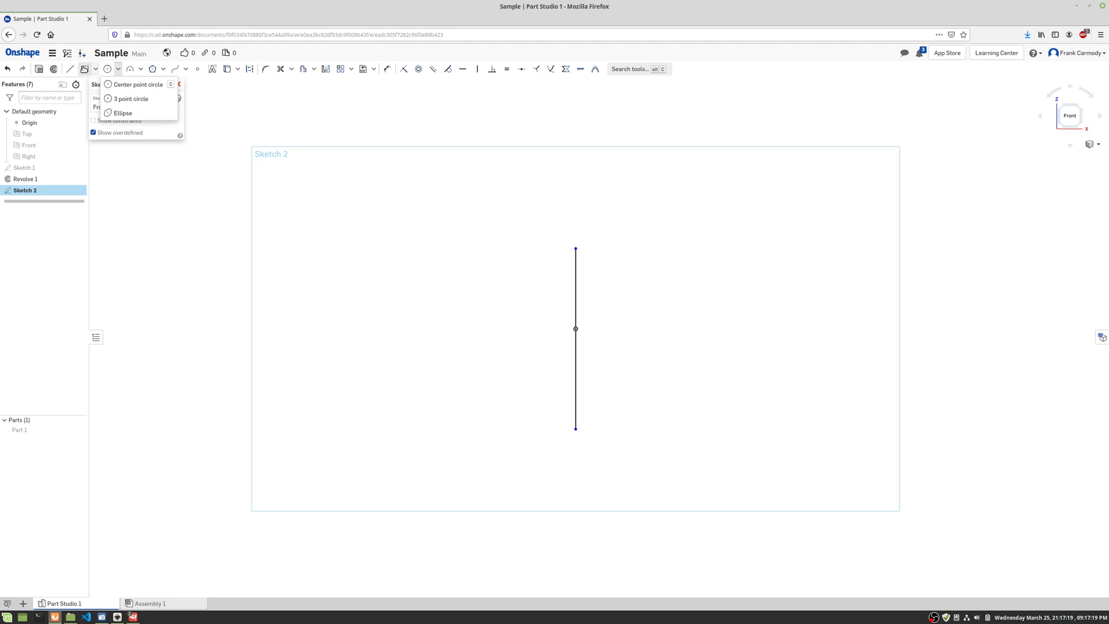
left_click(85, 70)
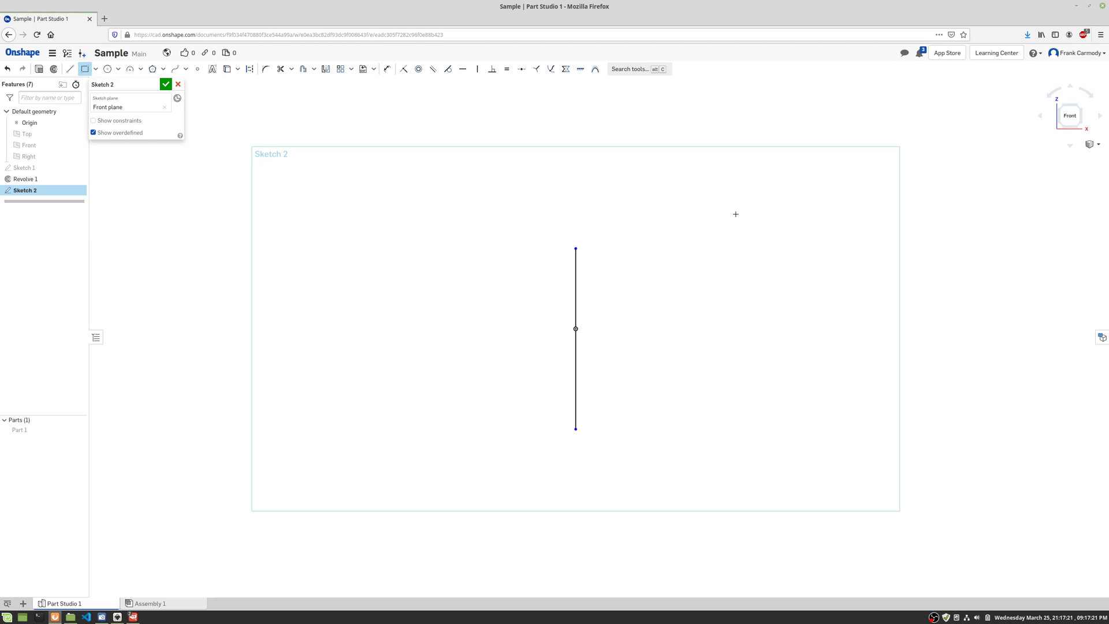
left_click_drag(736, 215, 869, 321)
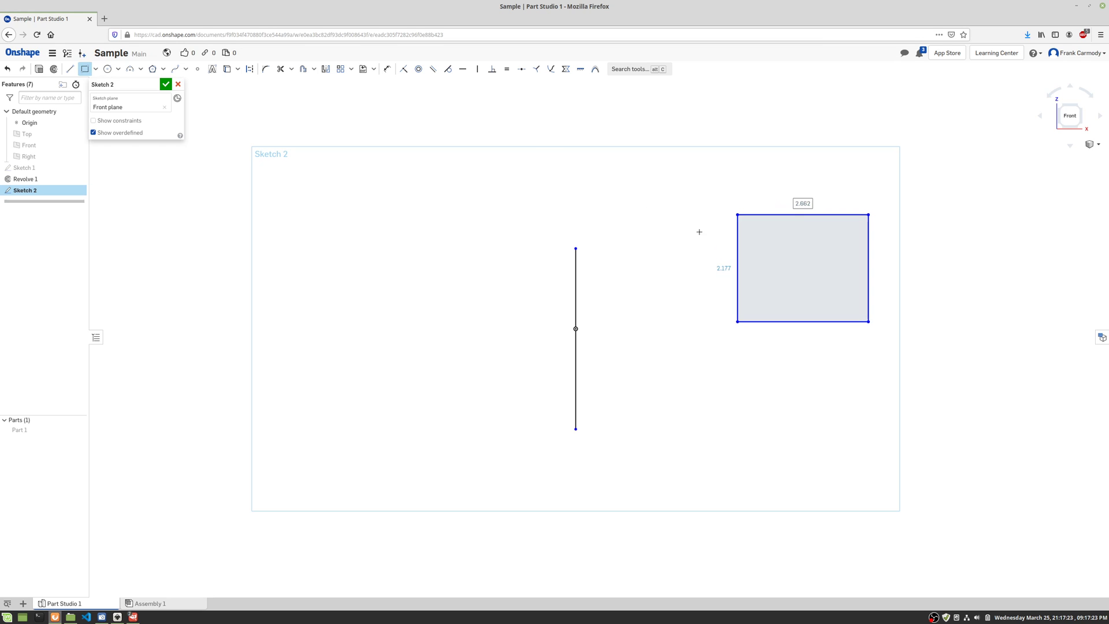
left_click(106, 70)
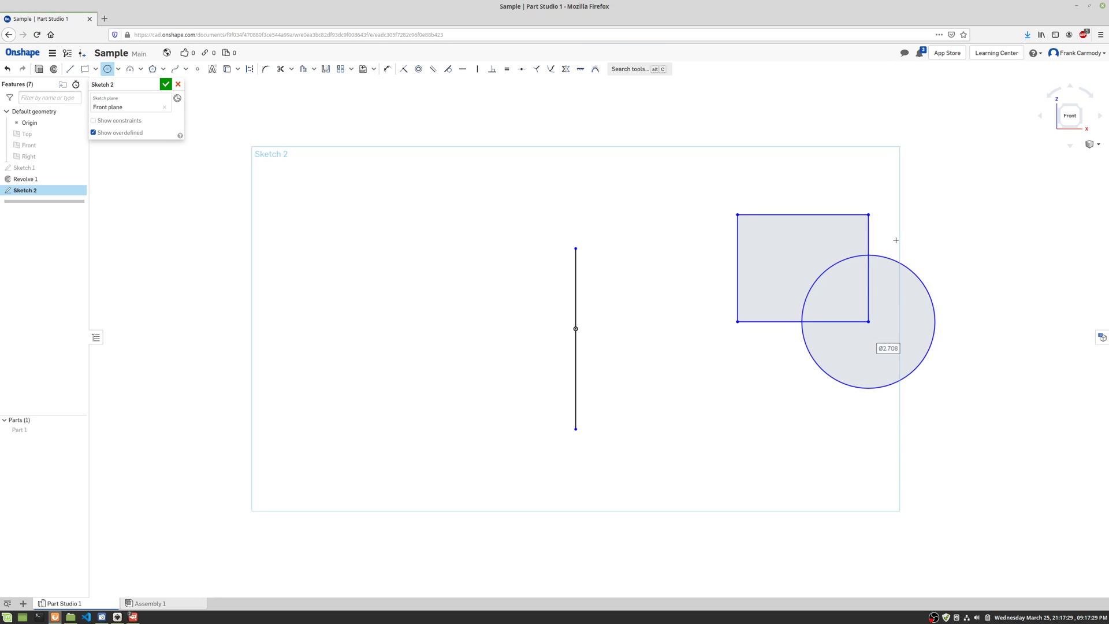
mouse_move(608, 174)
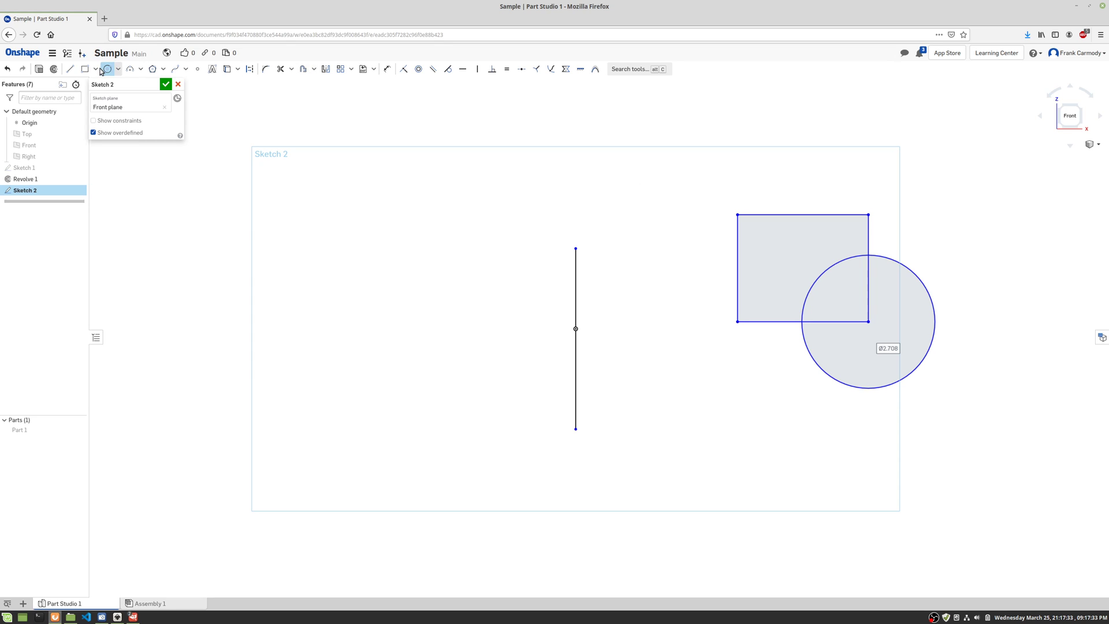
mouse_move(87, 70)
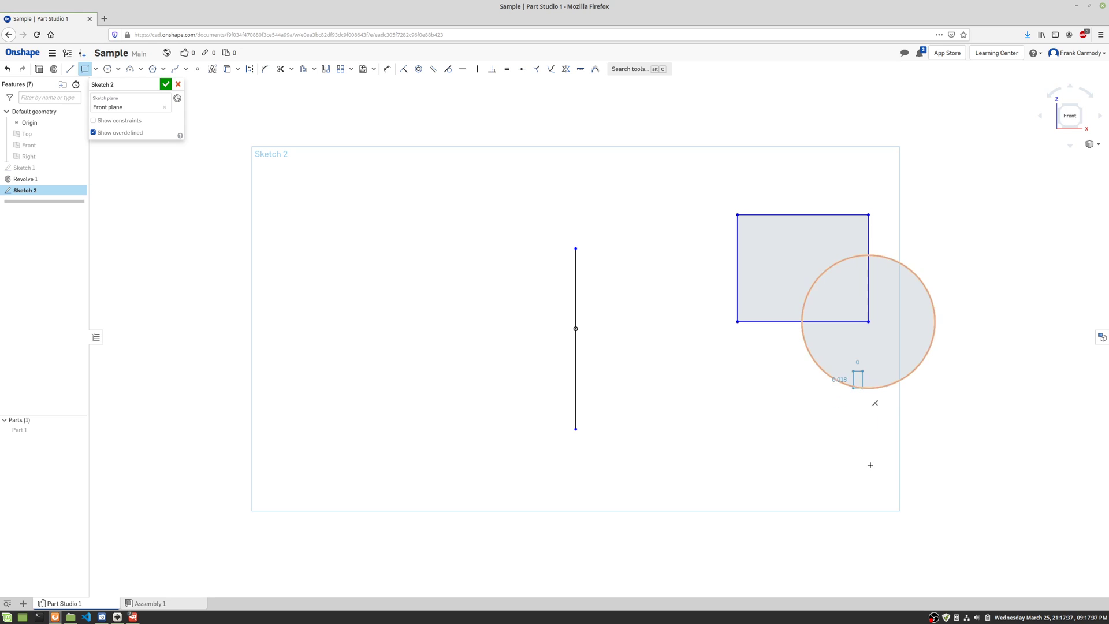
left_click_drag(857, 380, 891, 544)
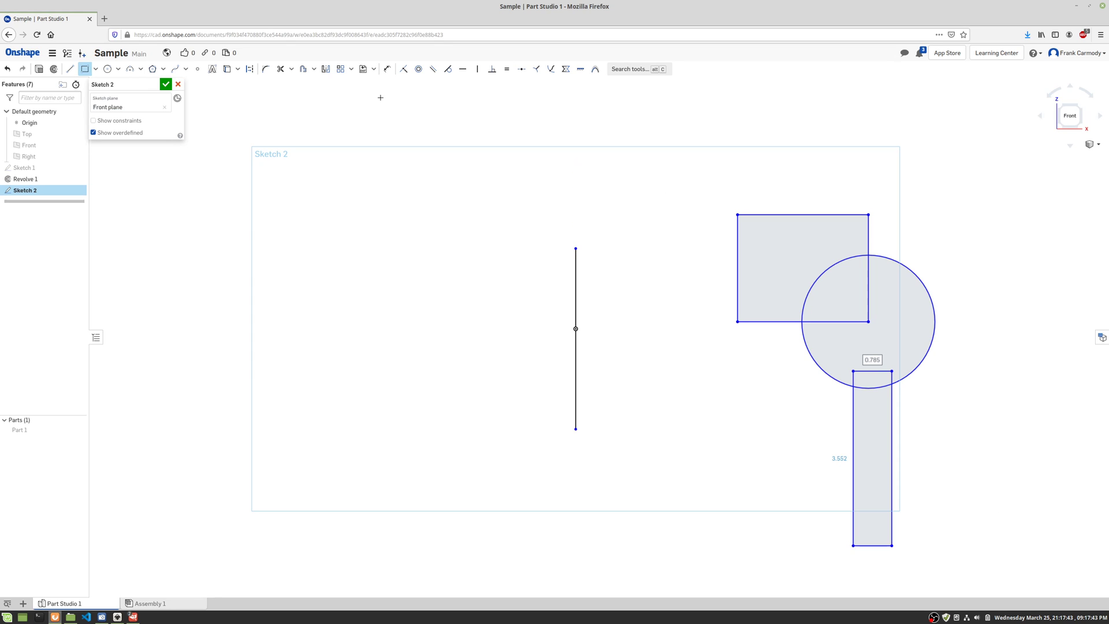
left_click(574, 290)
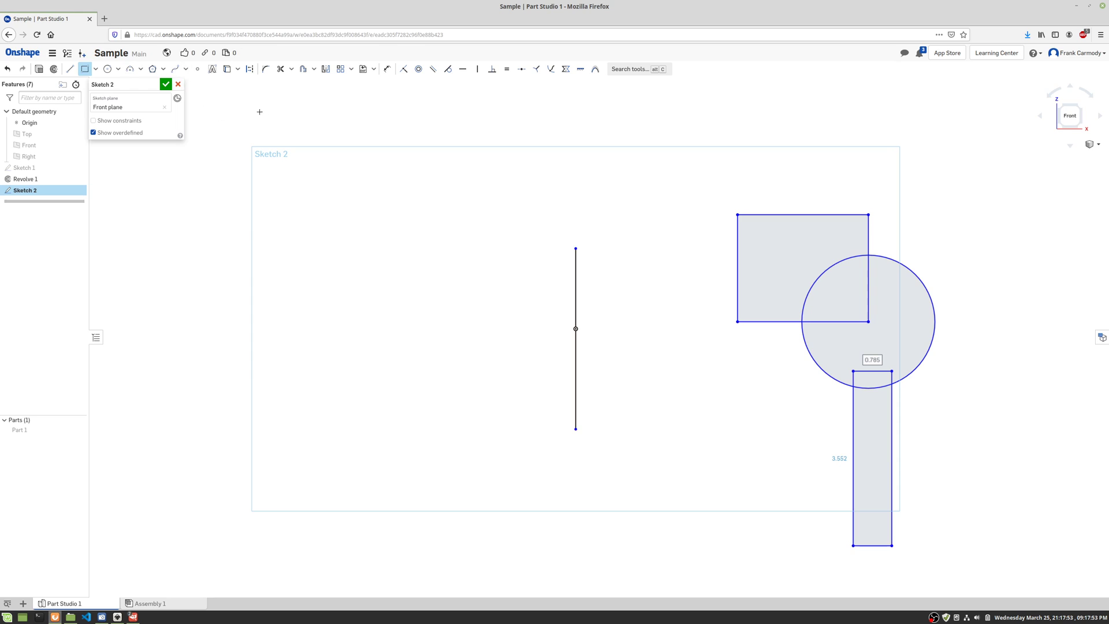
- Finish Sketch 2 and revolve its three regions about the vertical line
left_click(166, 85)
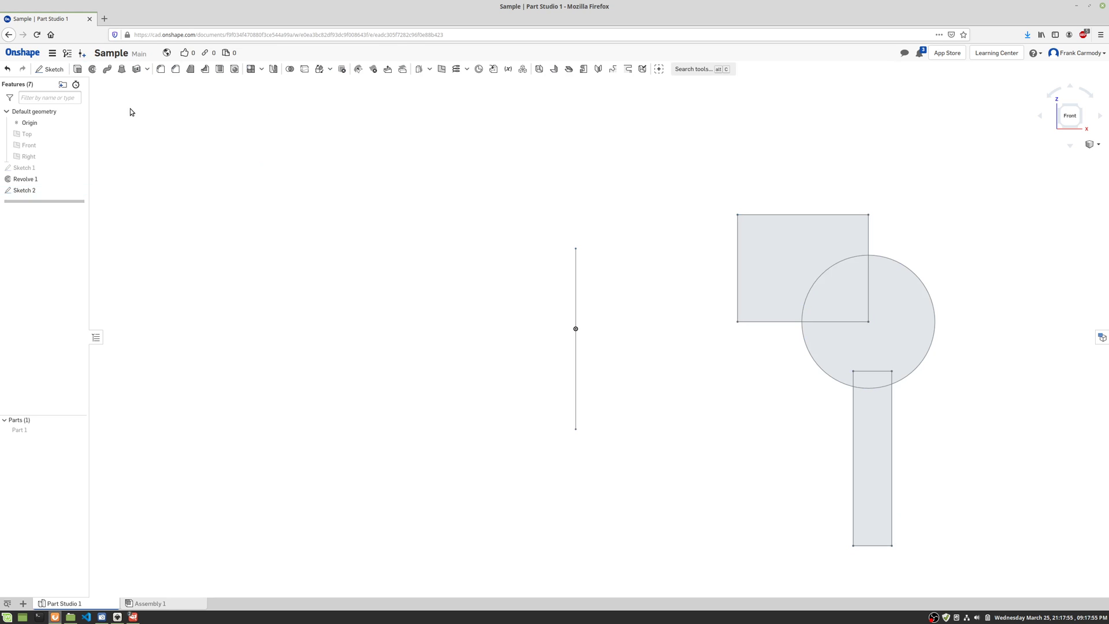
left_click(120, 71)
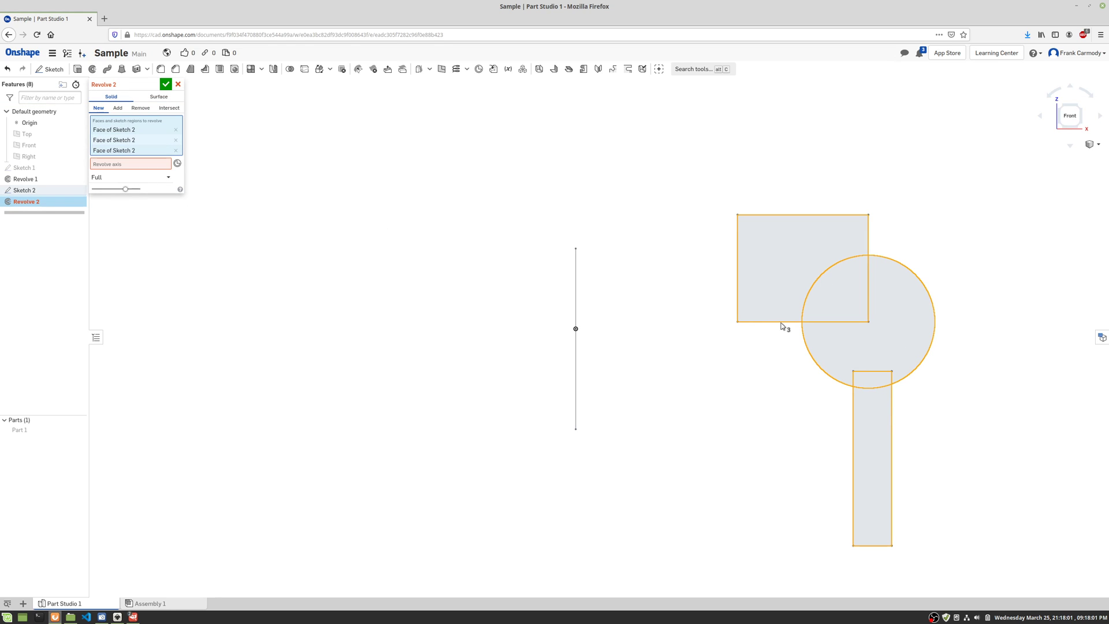
mouse_move(149, 168)
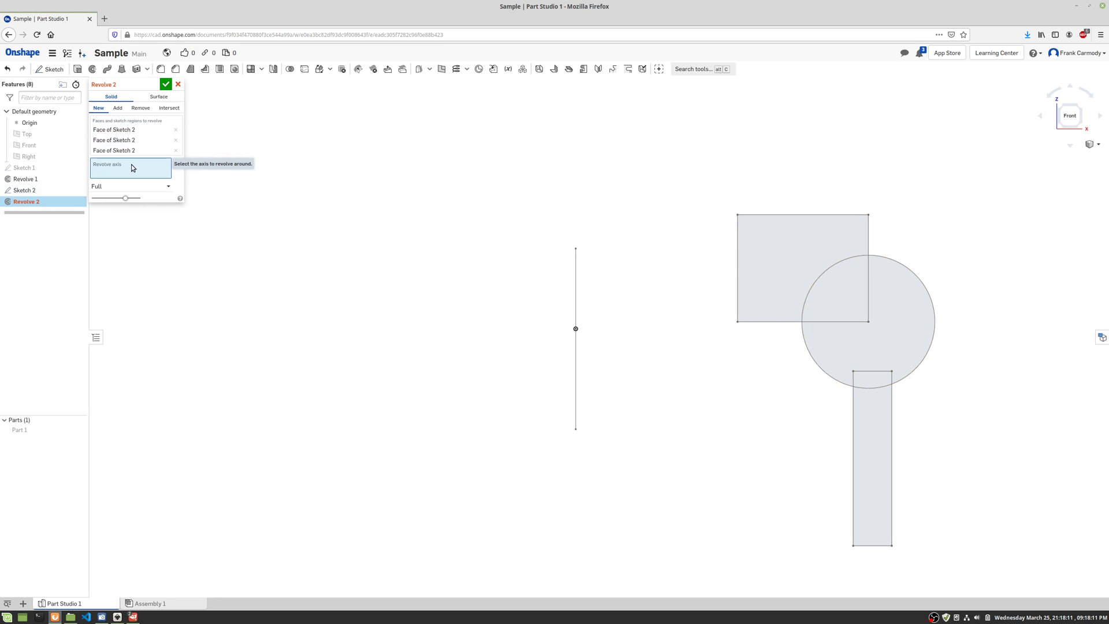
left_click(573, 281)
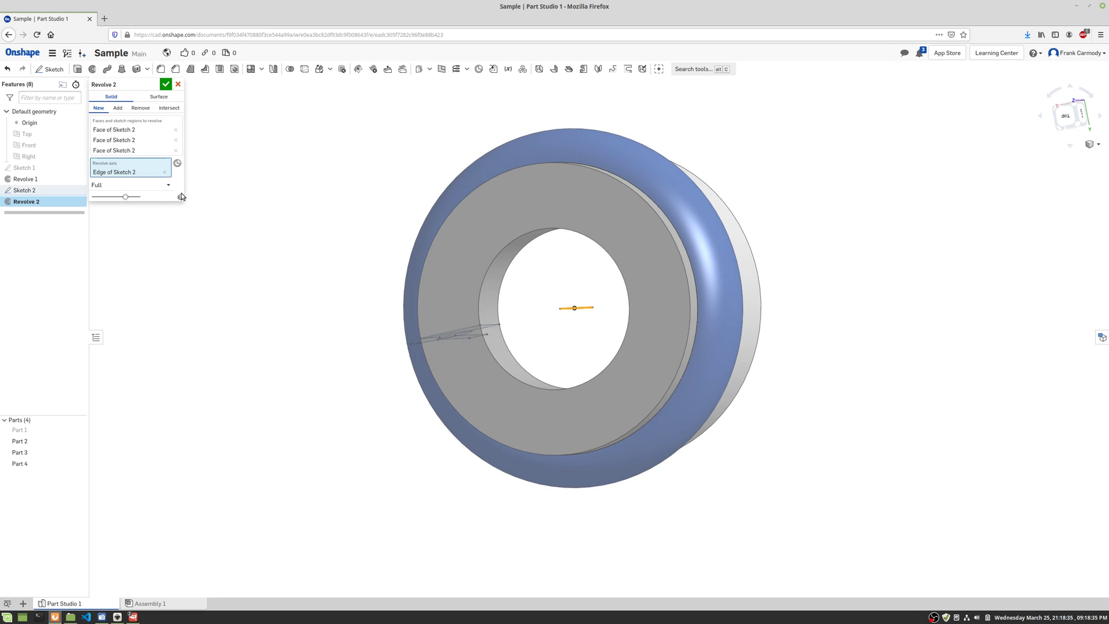
mouse_move(259, 265)
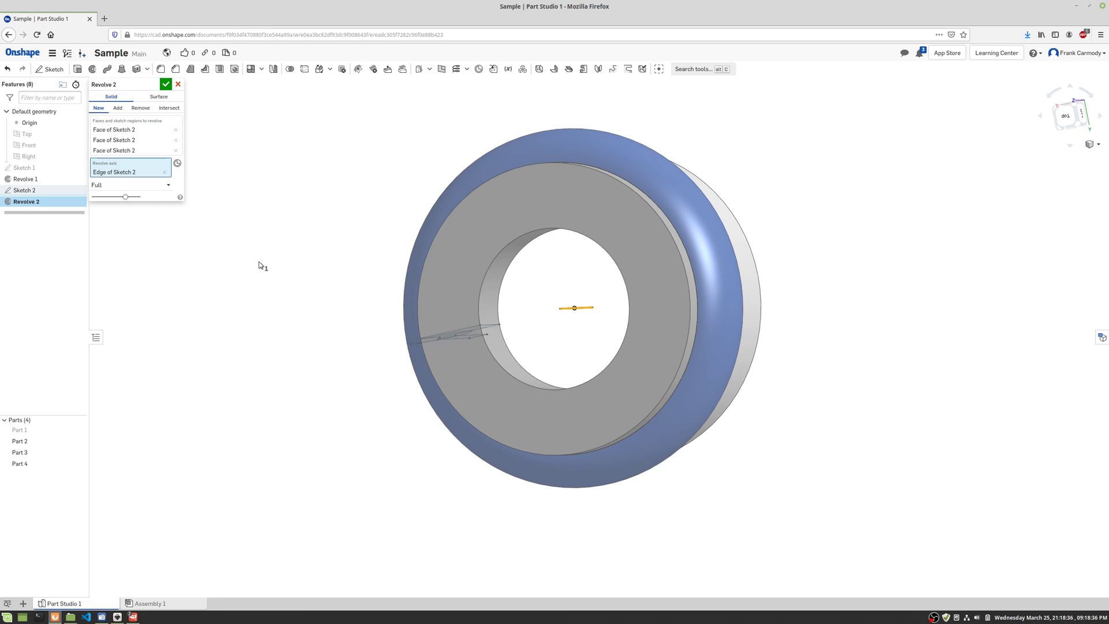
mouse_move(170, 187)
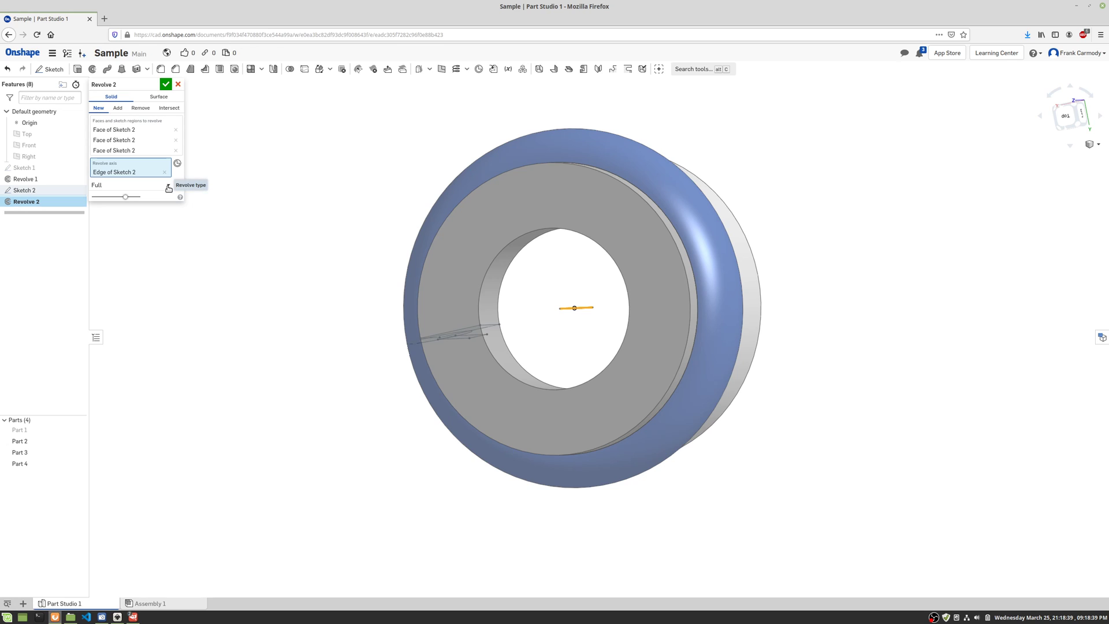
- Set Revolve 2 to One direction with a 270° revolve angle
left_click(130, 185)
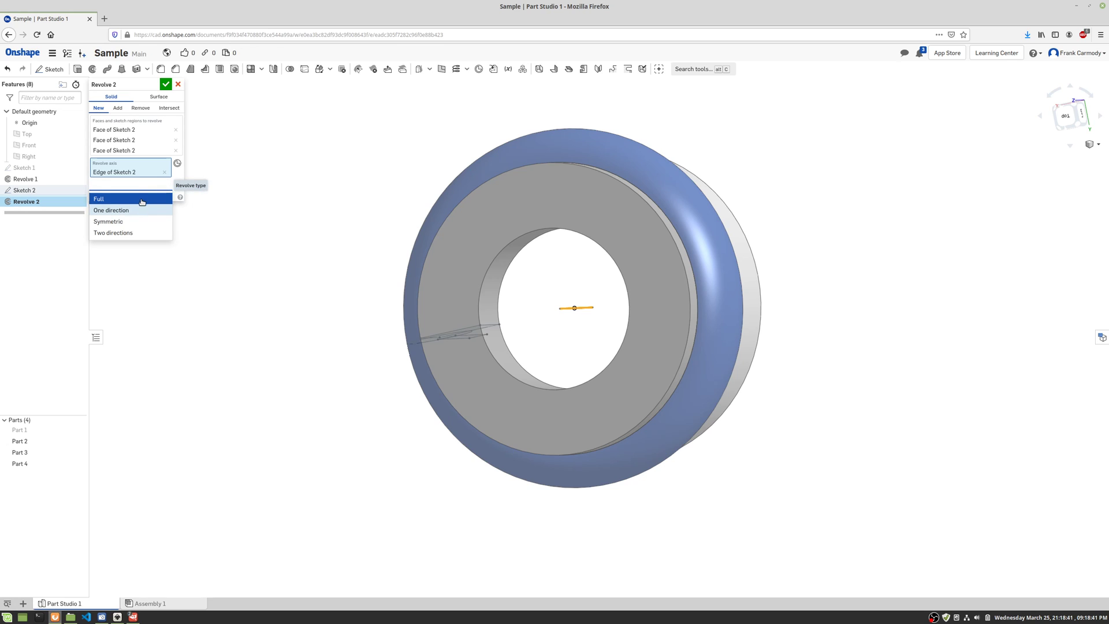
left_click(111, 210)
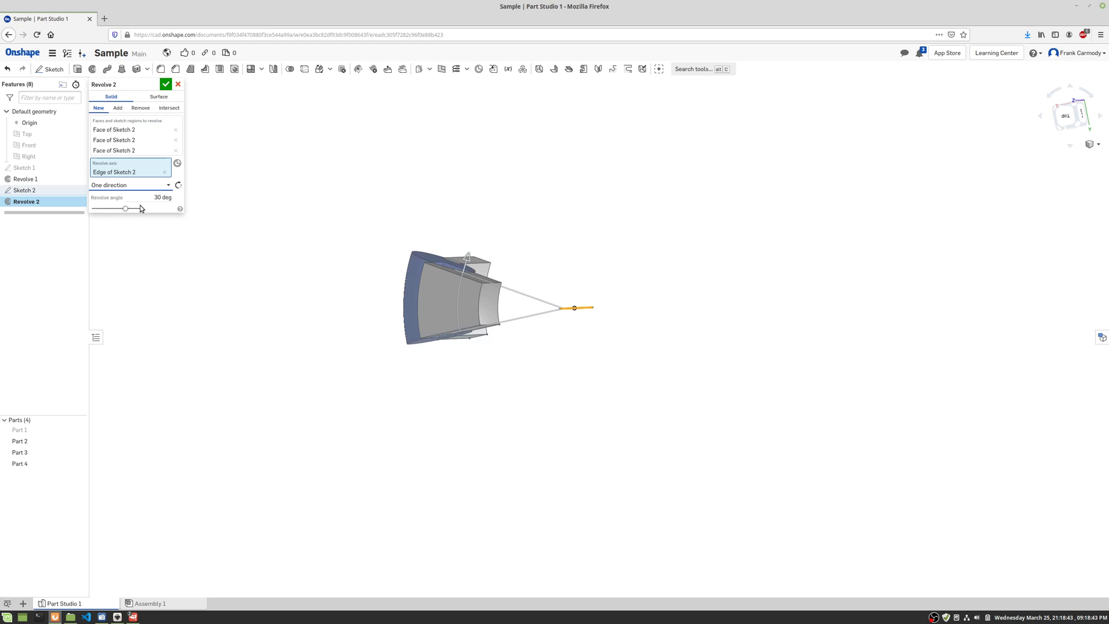
mouse_move(126, 210)
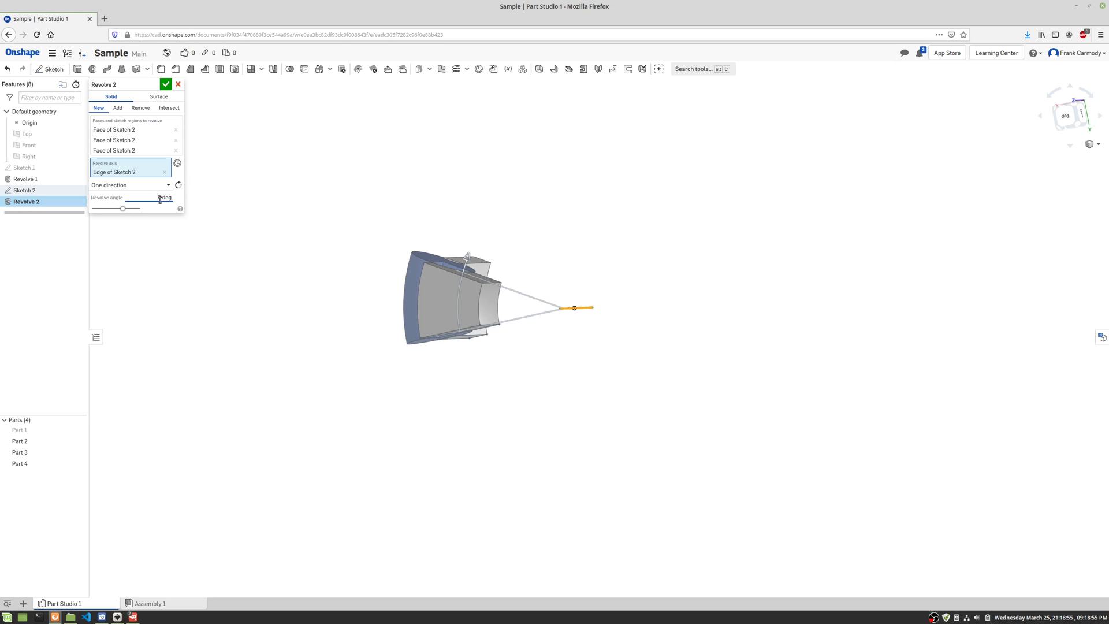
type("270")
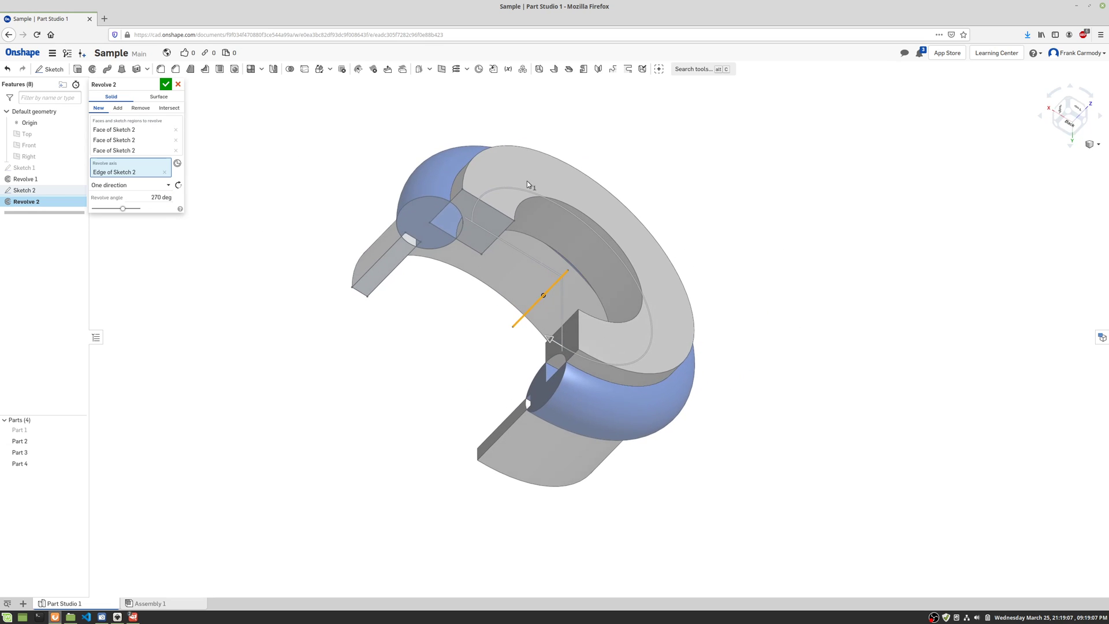
mouse_move(244, 203)
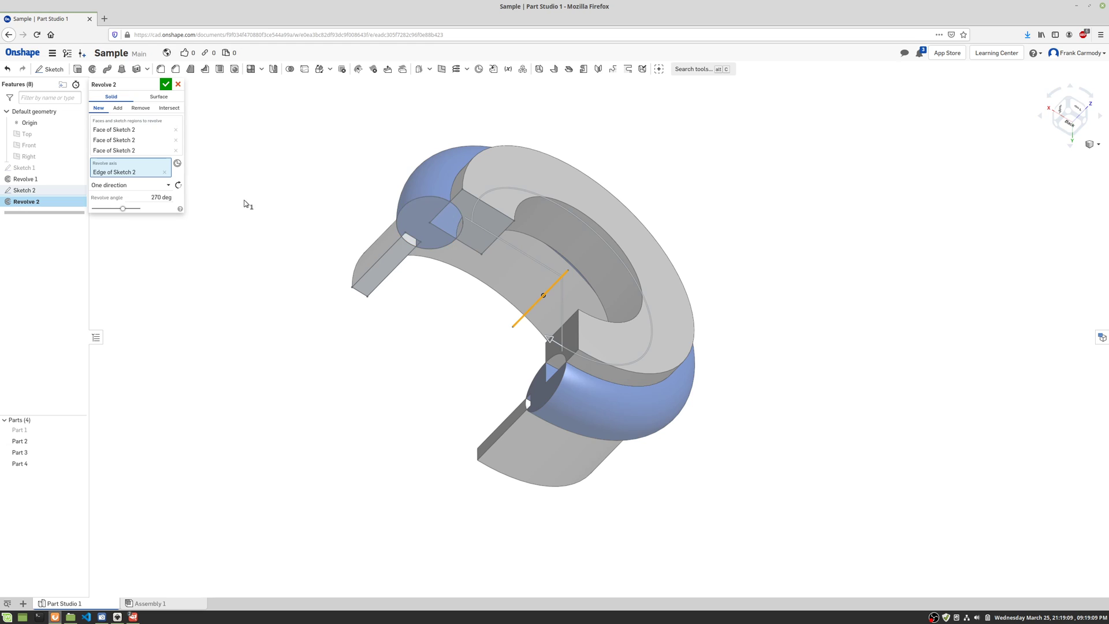
mouse_move(447, 226)
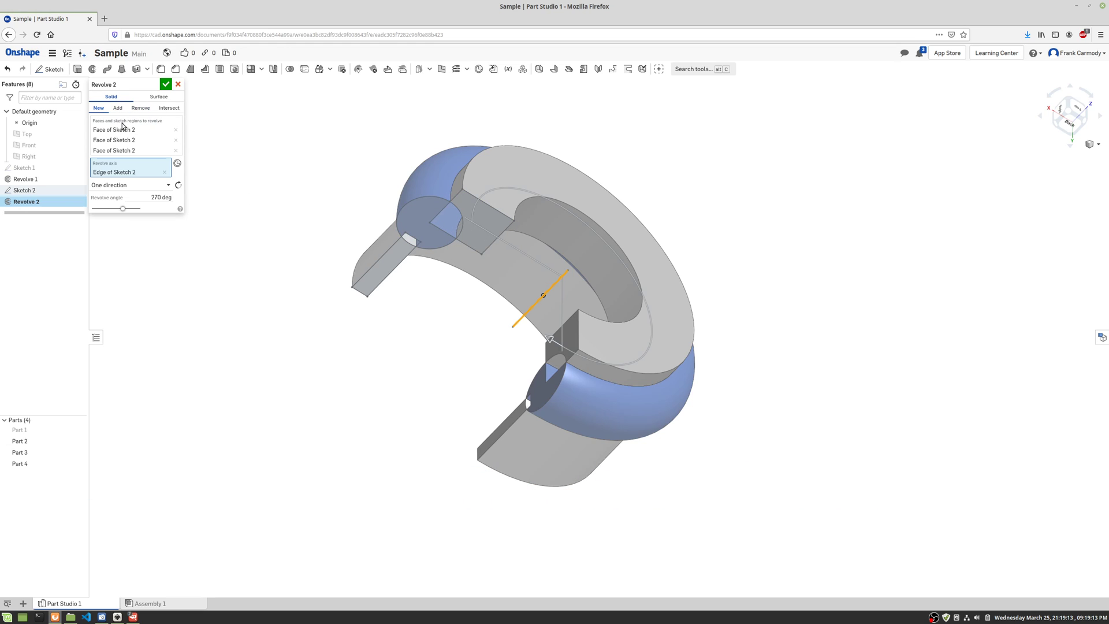
- Add the remaining fourth Sketch 2 region to Revolve 2's 270° sweep
left_click(442, 243)
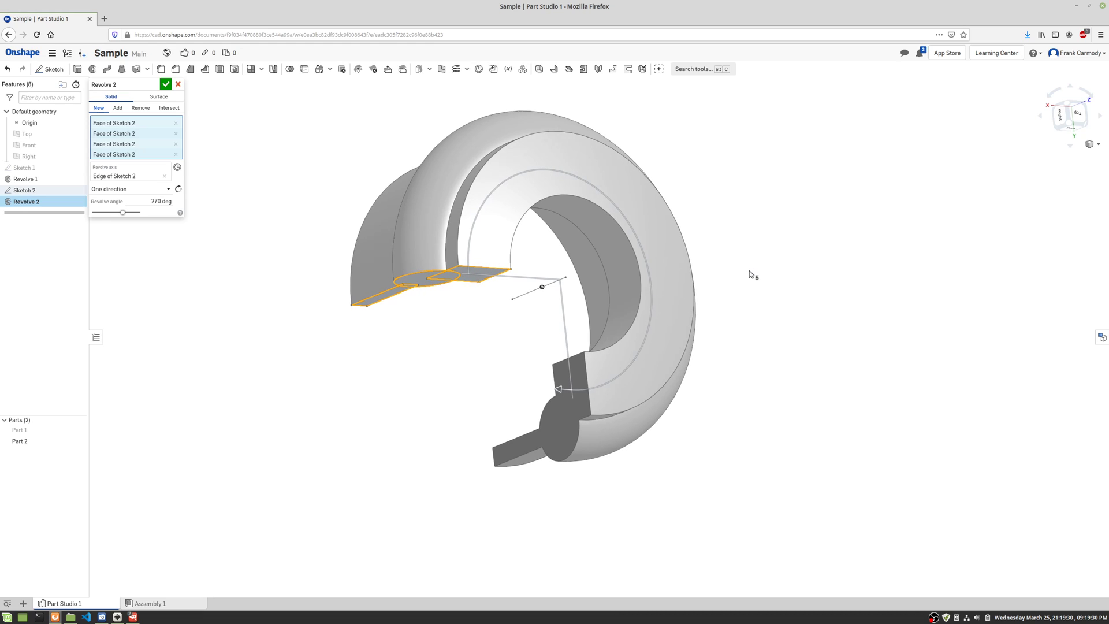
mouse_move(203, 110)
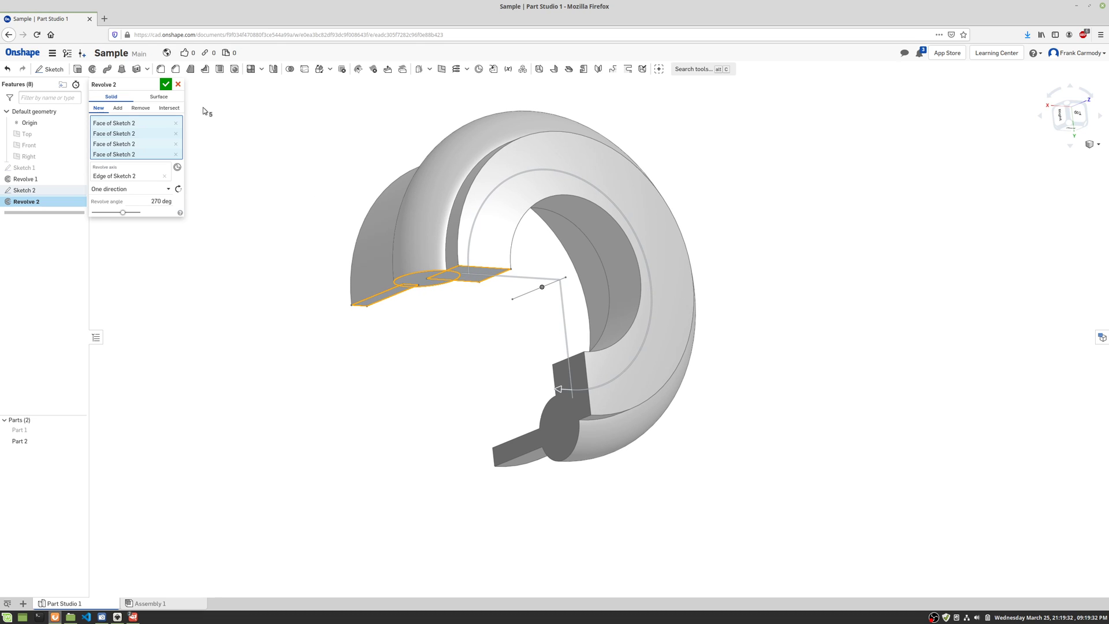